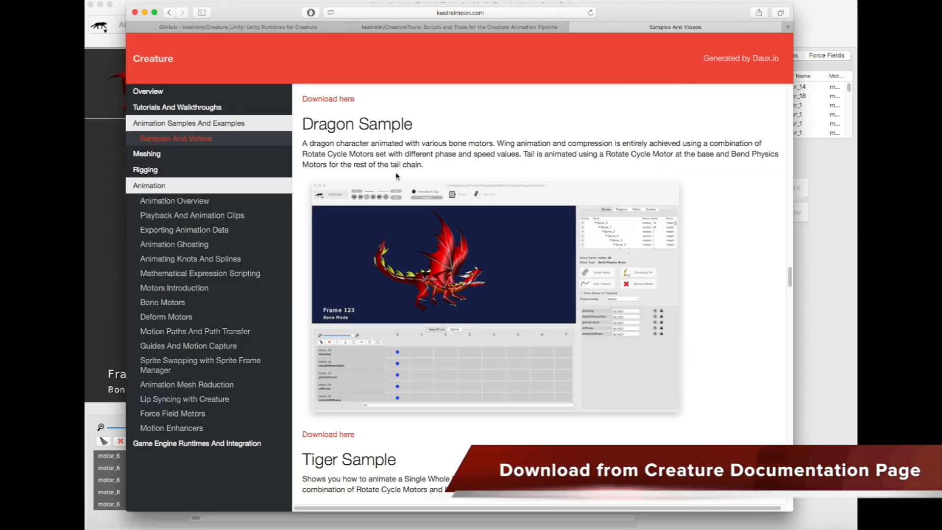
pyautogui.moveTo(479, 191)
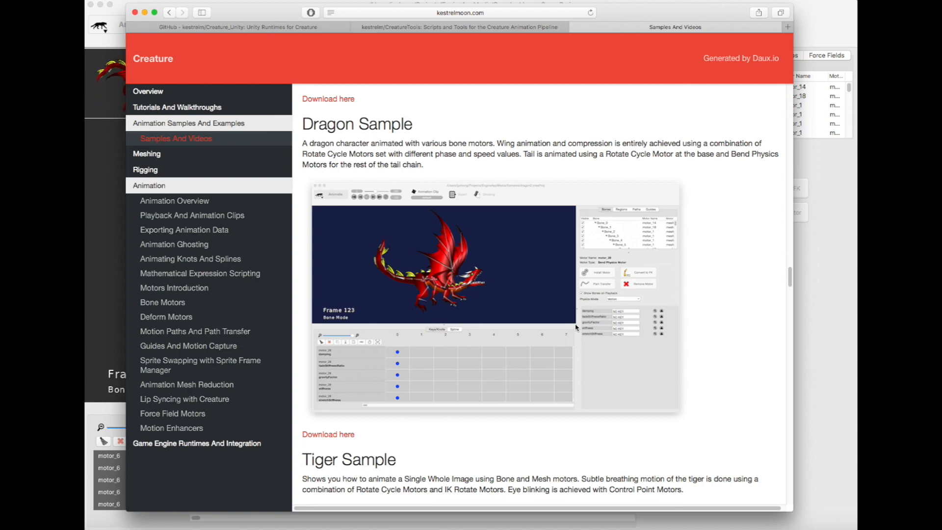
pyautogui.moveTo(785, 258)
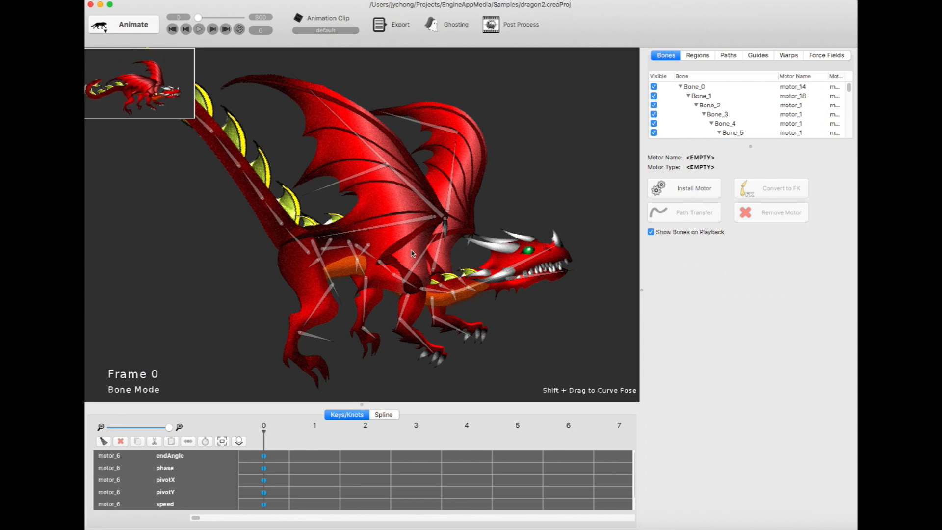
# Step: Start a Game Engines regular export of the dragon and reach the save location dialog
pyautogui.click(399, 24)
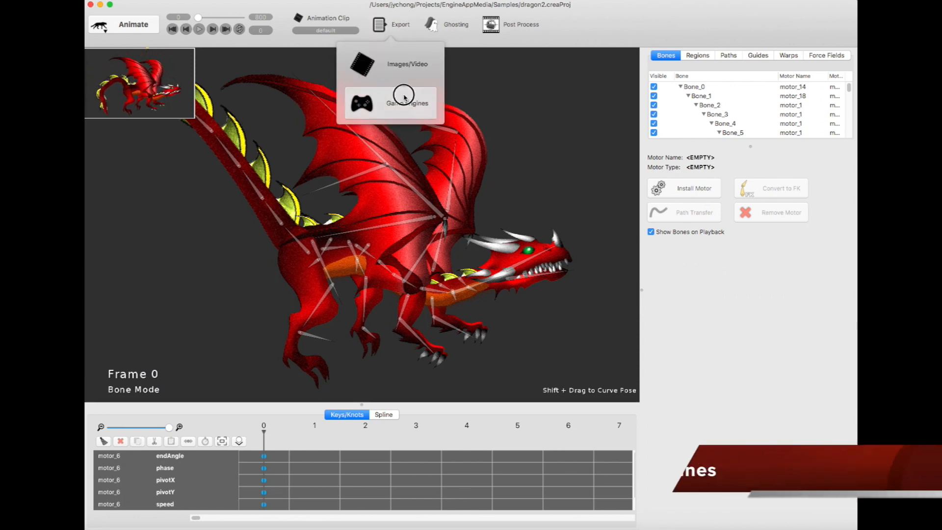
pyautogui.click(407, 103)
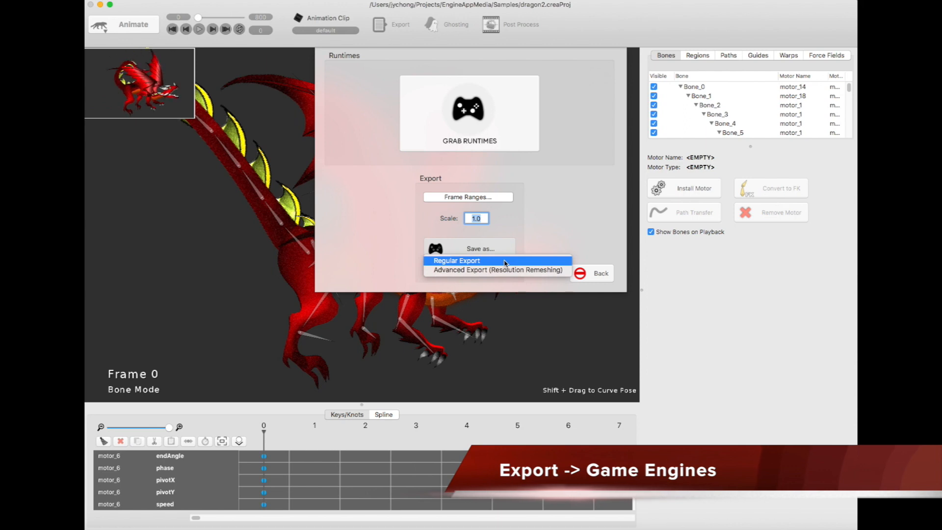
pyautogui.click(457, 260)
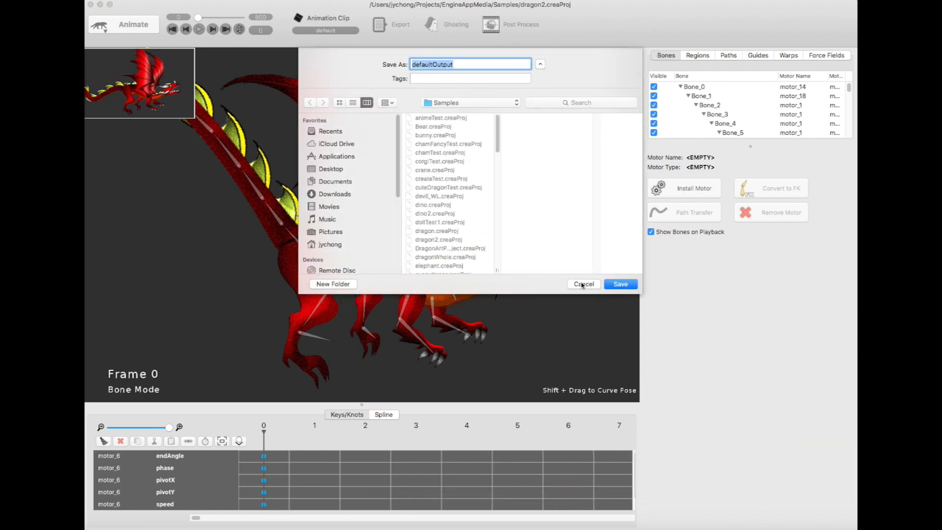
pyautogui.click(583, 284)
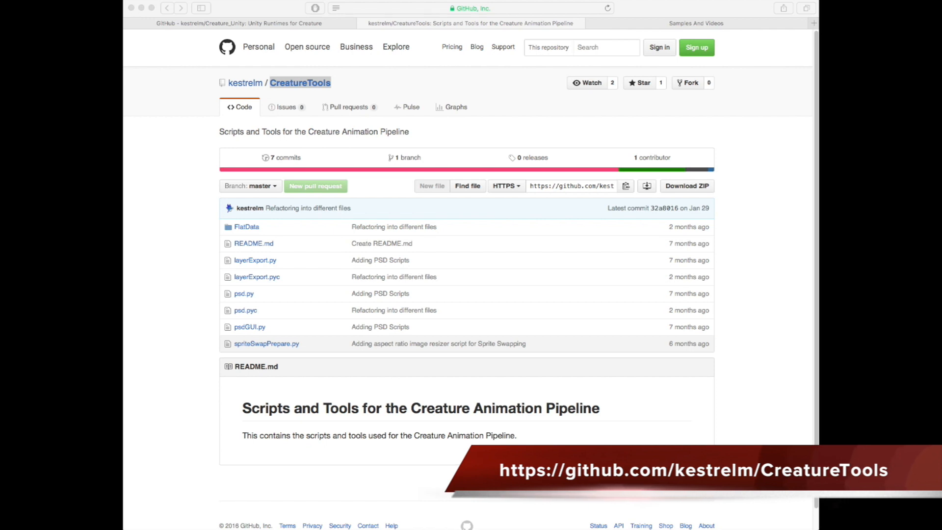
pyautogui.moveTo(777, 235)
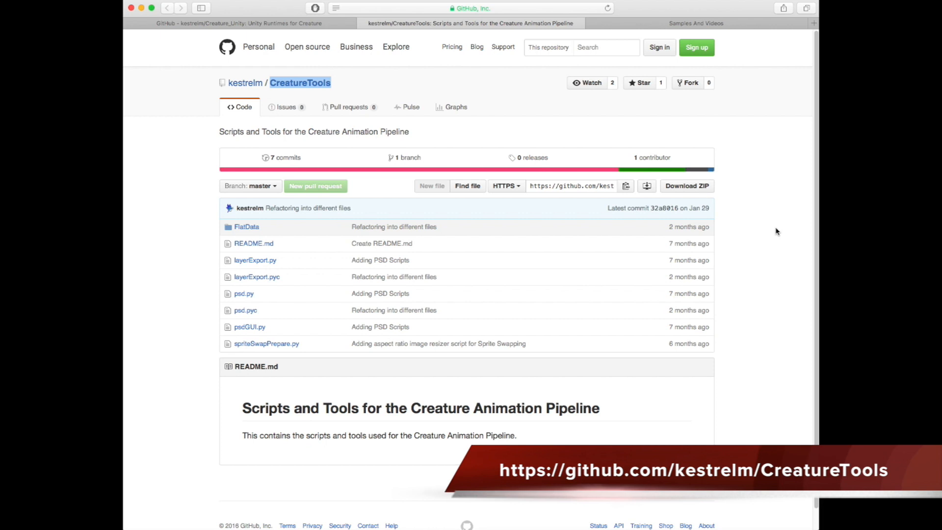
pyautogui.moveTo(777, 236)
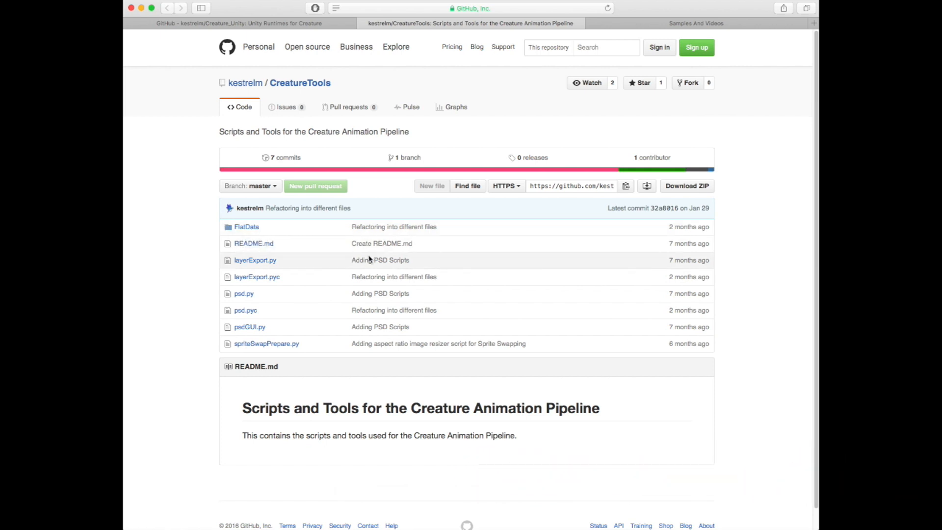
pyautogui.moveTo(447, 231)
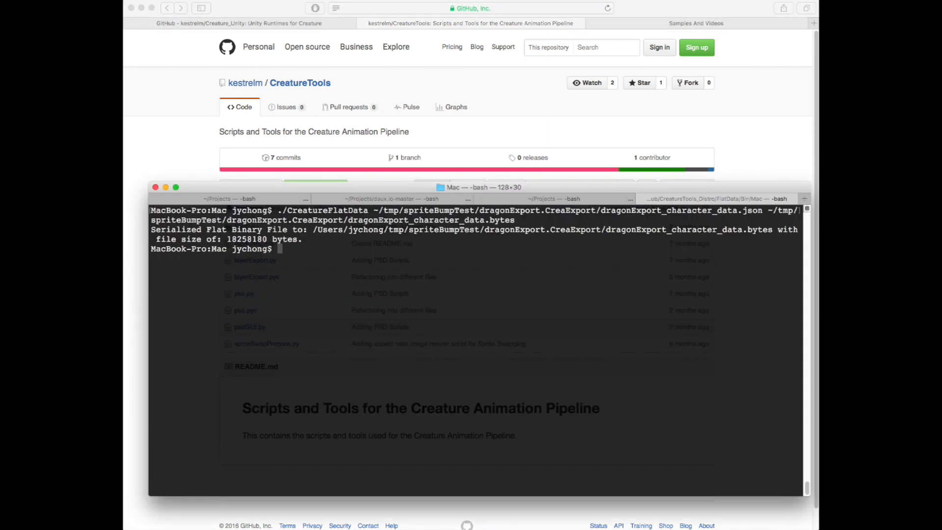
pyautogui.moveTo(454, 326)
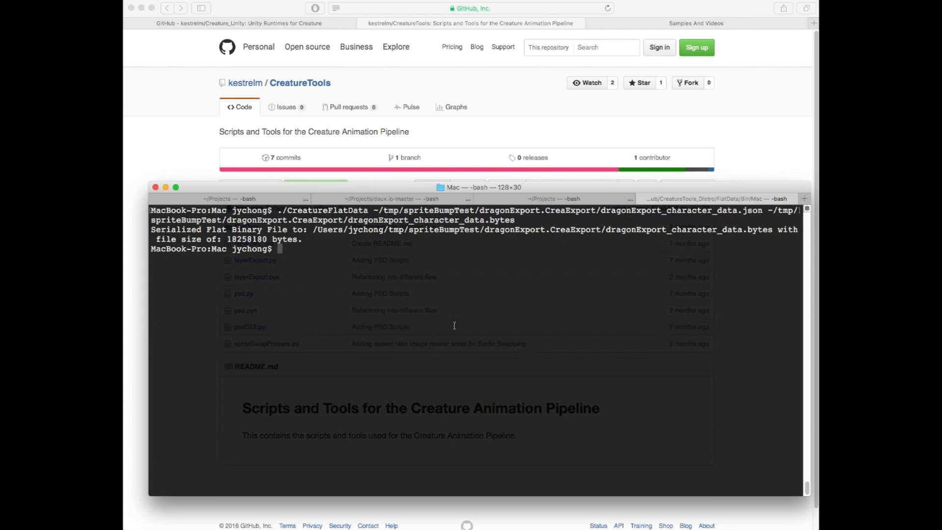
# Step: Run ls in the FlatData/Bin/Mac folder to show the CreatureFlatData executable
pyautogui.write('ls')
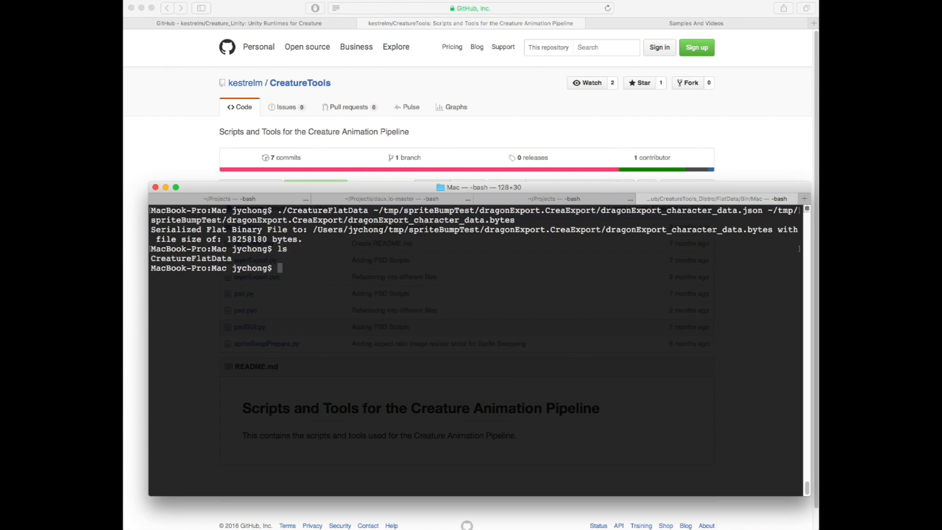
pyautogui.write('p')
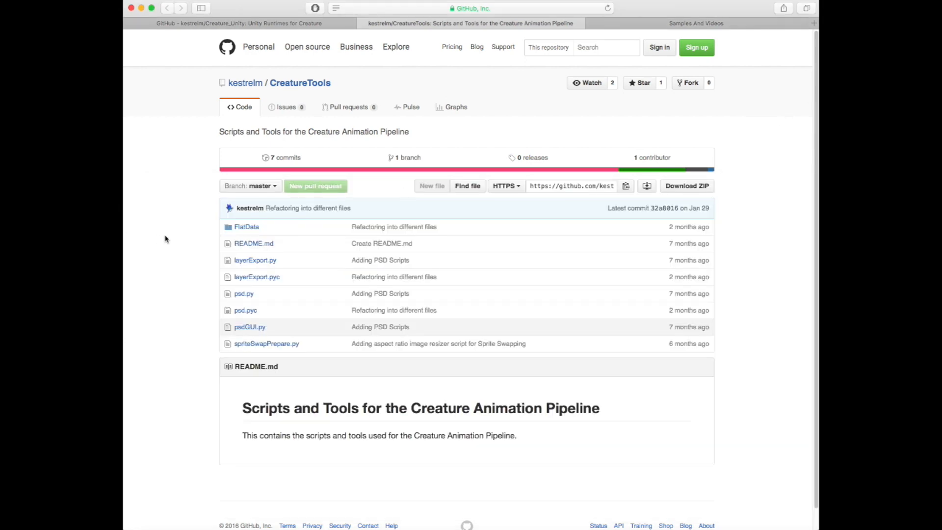
# Step: Browse the CreatureTools repository into FlatData, then Bin, then the Mac folder
pyautogui.click(246, 227)
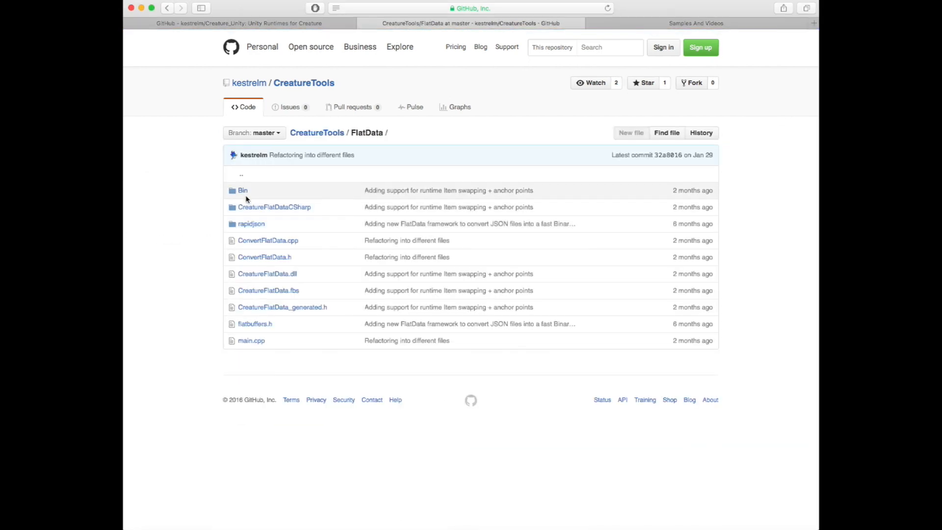
pyautogui.click(243, 191)
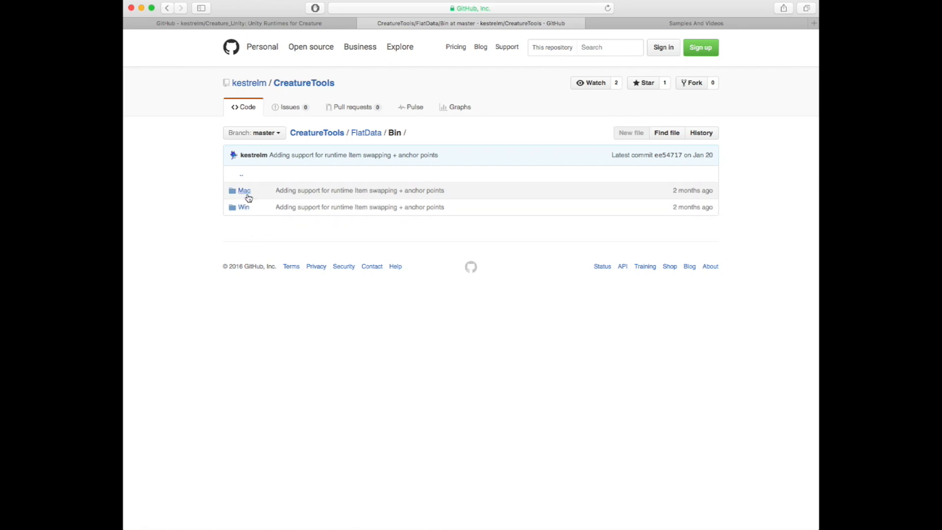
pyautogui.moveTo(244, 190)
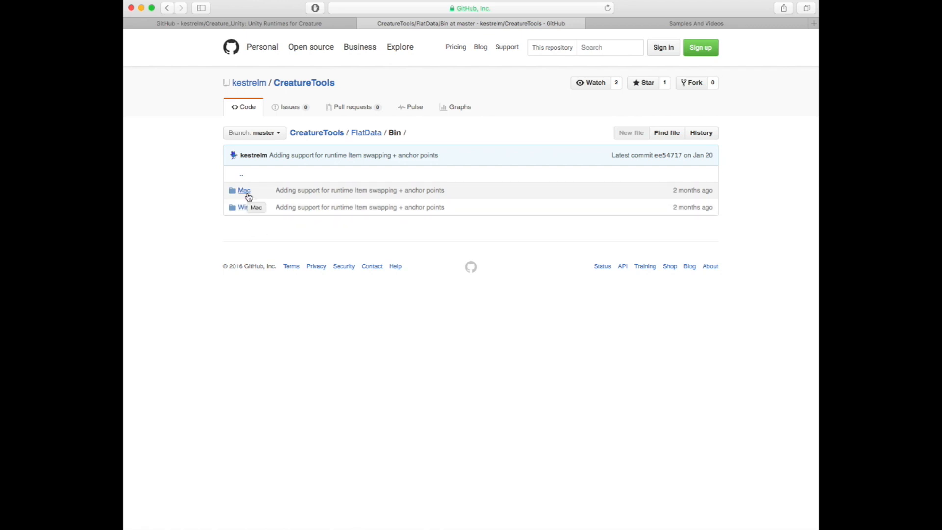
pyautogui.click(245, 191)
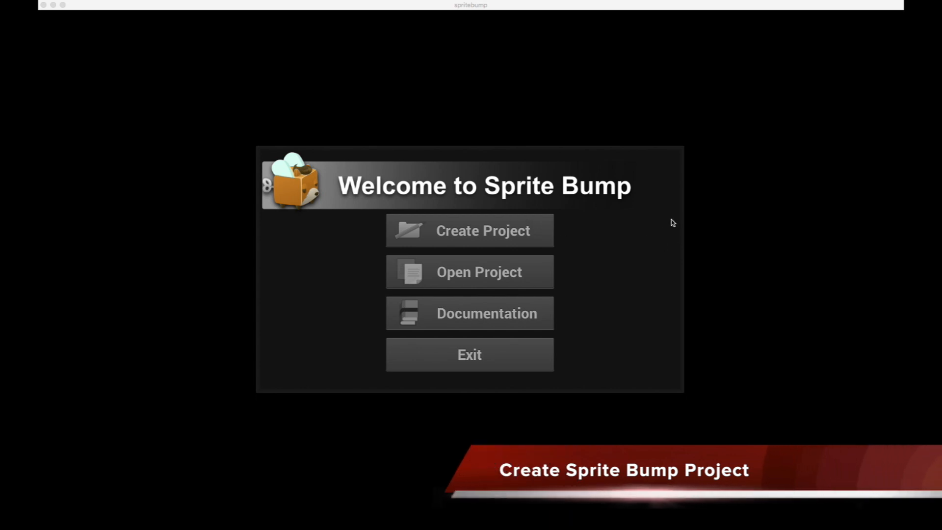
# Step: Create a new Sprite Bump project folder named dragon
pyautogui.click(469, 230)
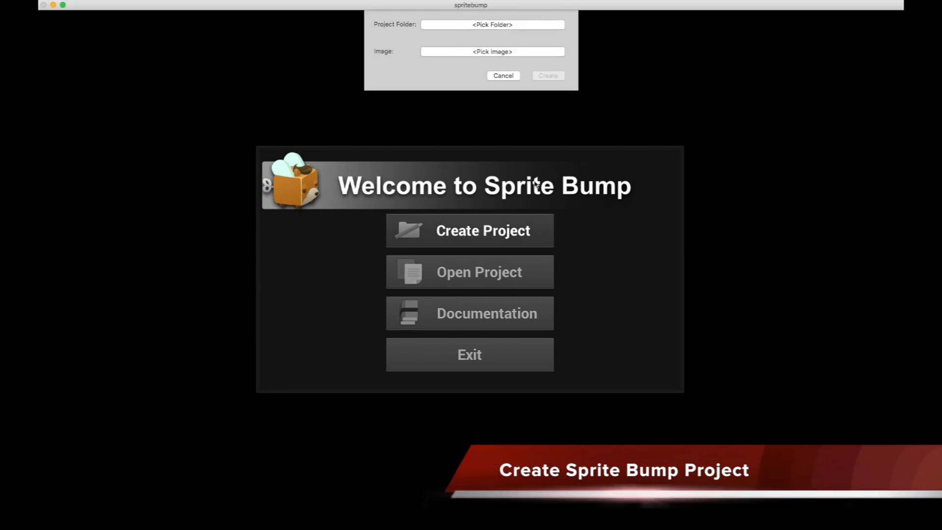
pyautogui.click(492, 25)
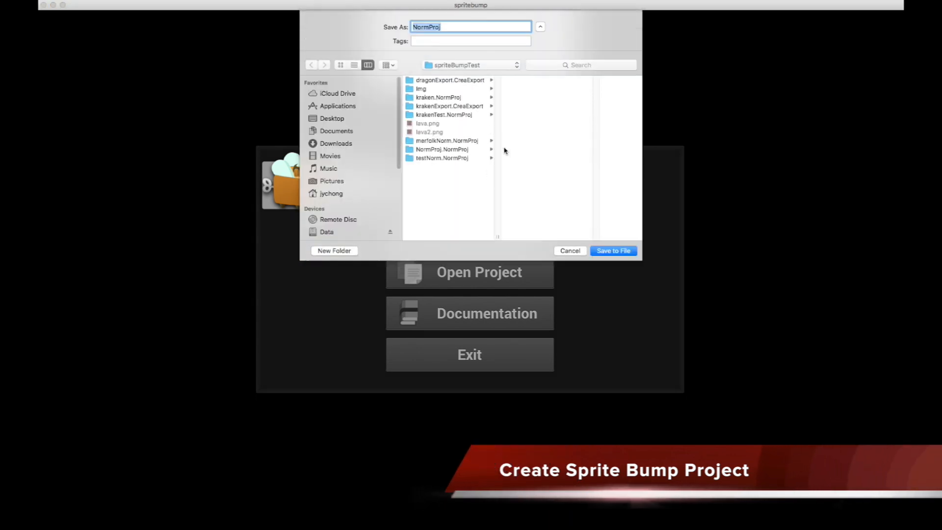
pyautogui.write('dragon')
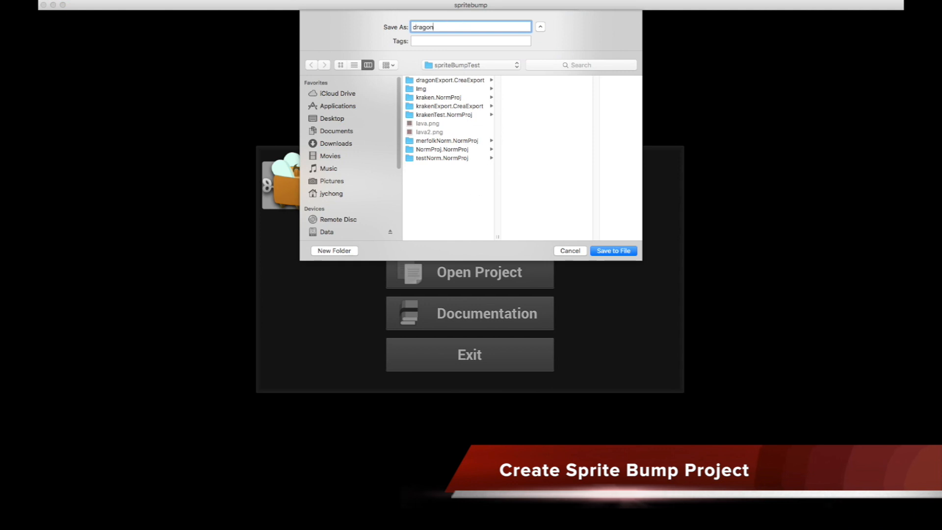
pyautogui.click(612, 251)
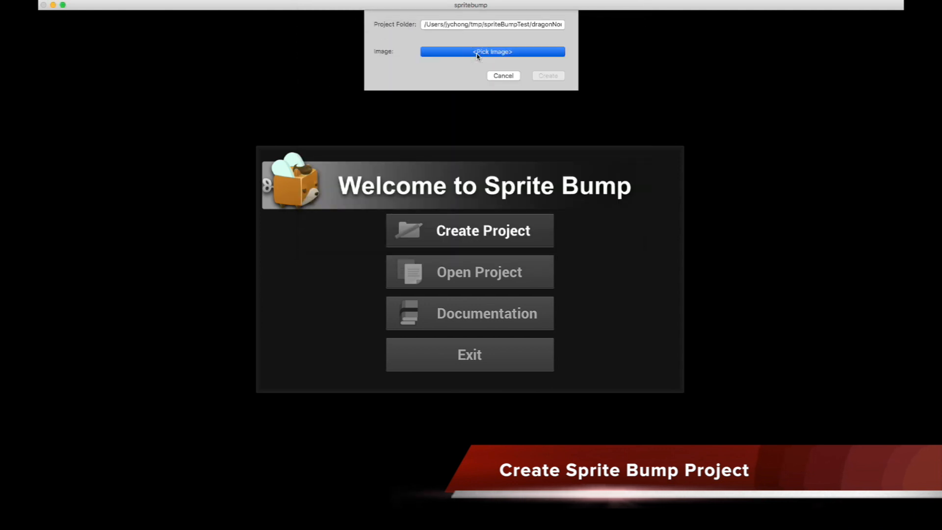
# Step: Load the dragonExport character image and create the project from it
pyautogui.click(492, 51)
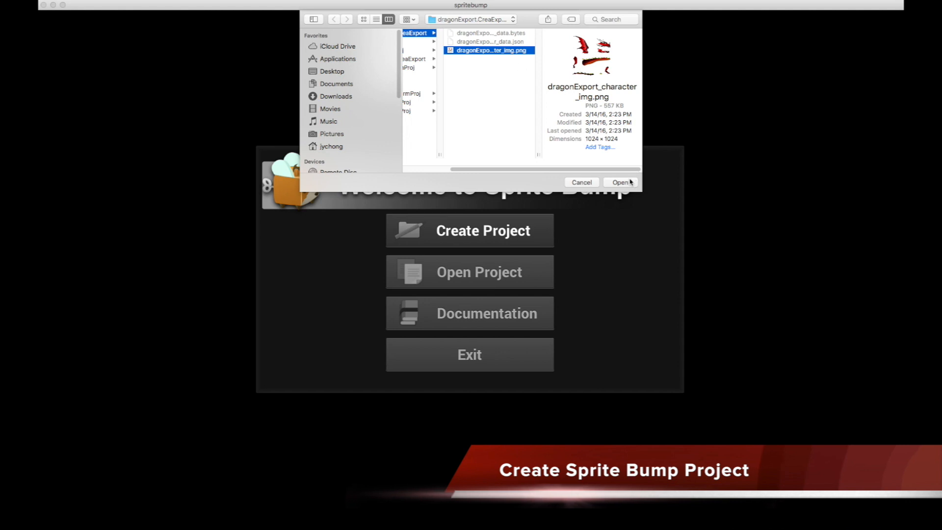
pyautogui.click(623, 182)
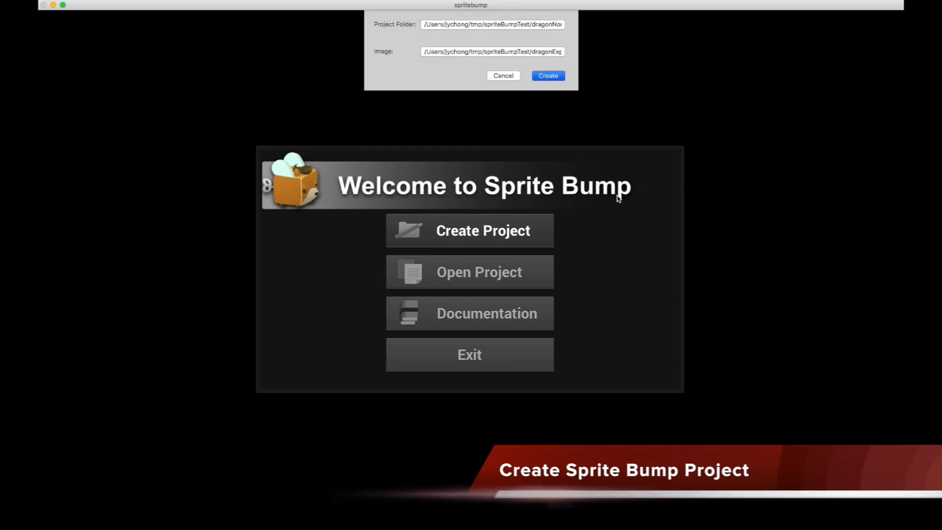
pyautogui.click(547, 75)
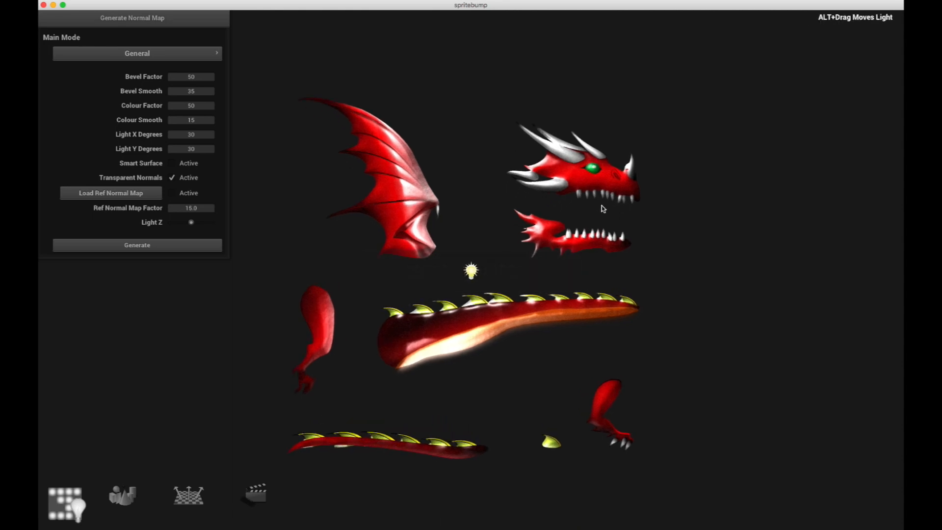
# Step: Preview the light across tail, wing and below the wing, then enable Smart Surface
pyautogui.moveTo(472, 272); pyautogui.dragTo(691, 284)
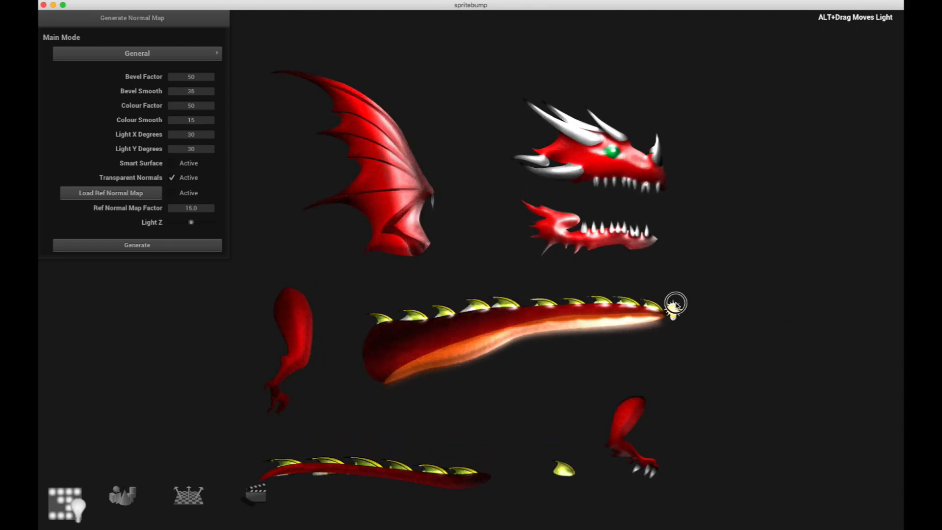
pyautogui.moveTo(676, 306); pyautogui.dragTo(382, 217)
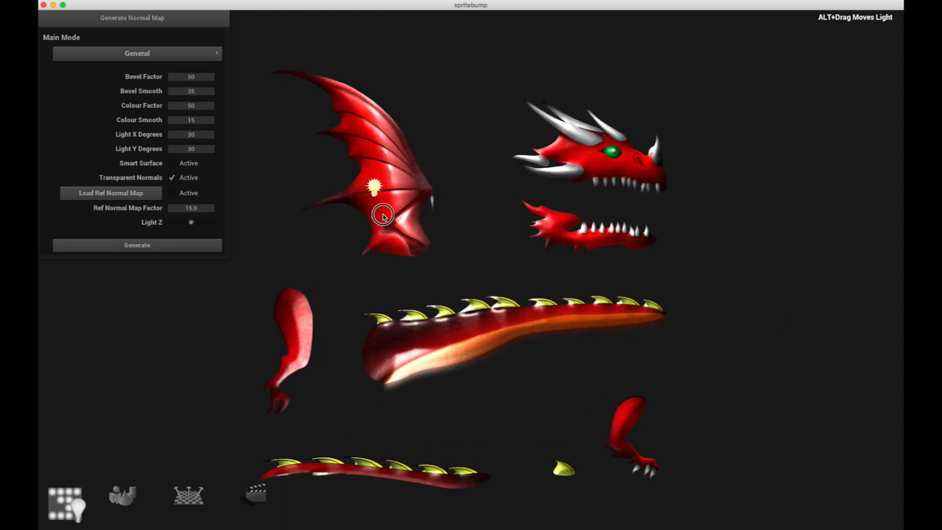
pyautogui.moveTo(375, 186); pyautogui.dragTo(740, 321)
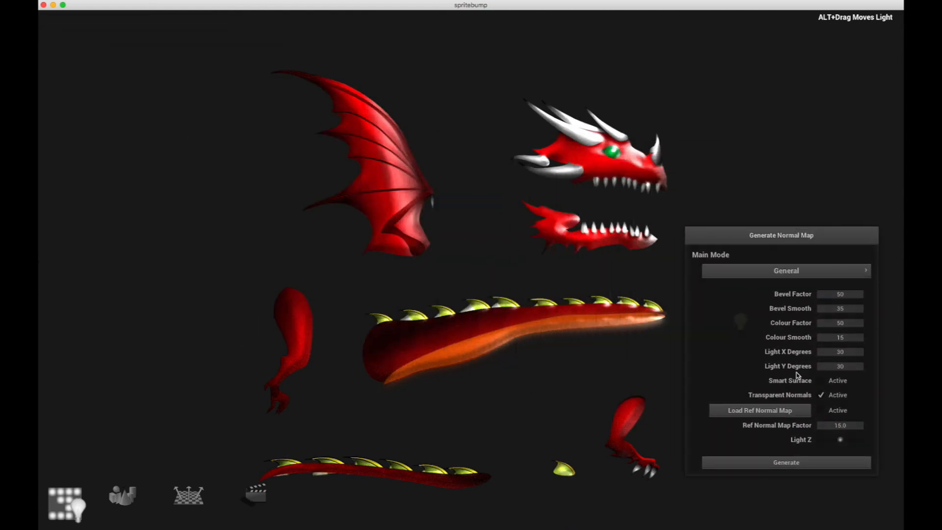
pyautogui.moveTo(739, 322); pyautogui.dragTo(339, 231)
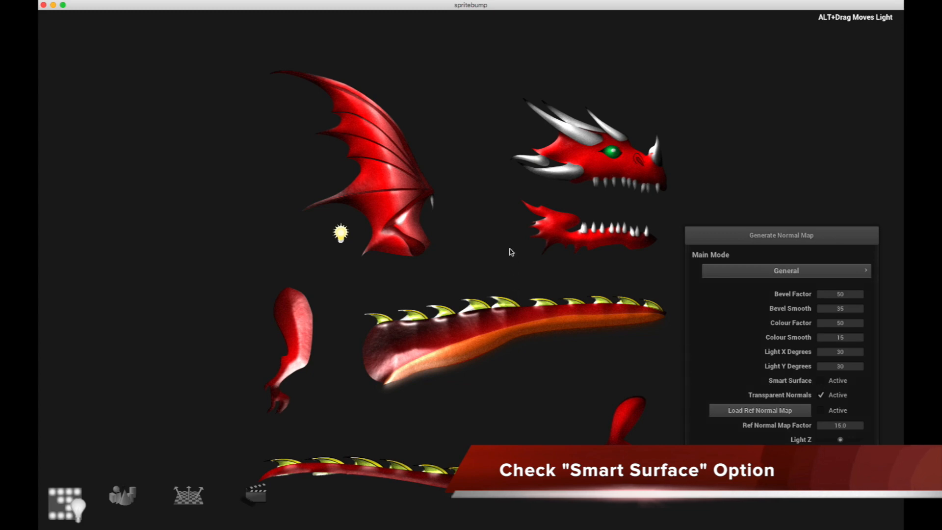
pyautogui.moveTo(340, 233); pyautogui.dragTo(458, 260)
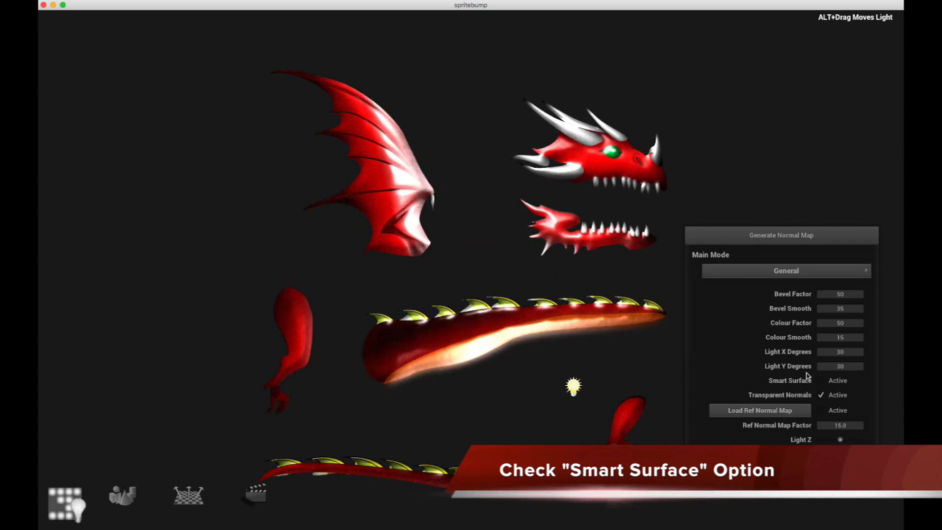
pyautogui.click(821, 381)
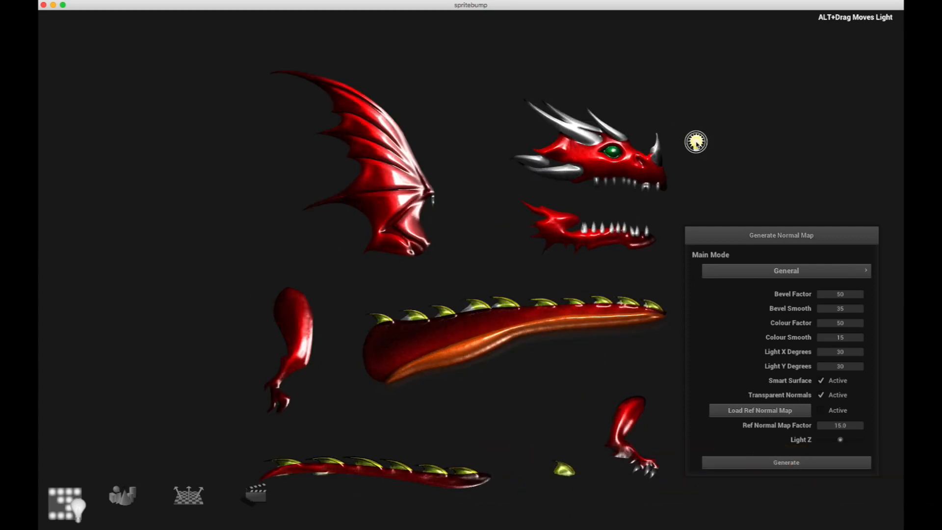
# Step: Move the light around the wing and jaw, review Main Mode options, keeping General
pyautogui.moveTo(696, 142); pyautogui.dragTo(303, 224)
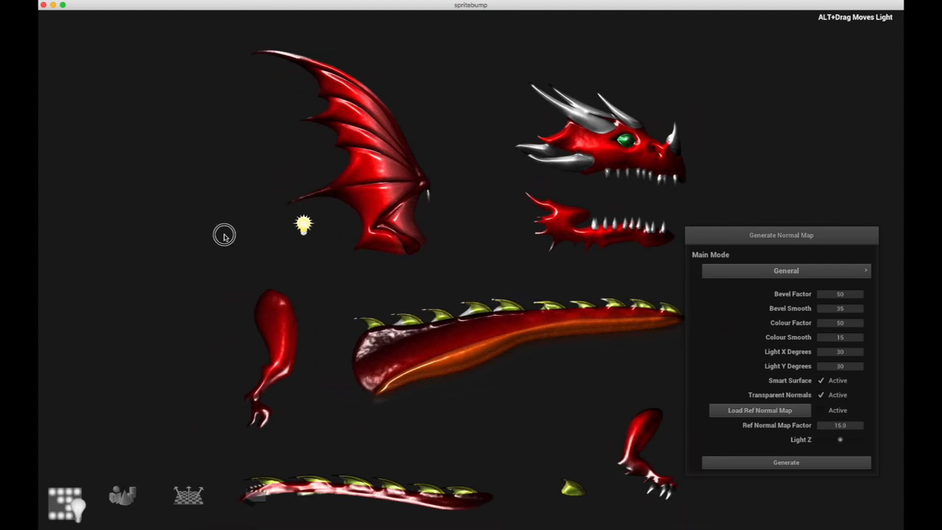
pyautogui.moveTo(303, 225); pyautogui.dragTo(506, 244)
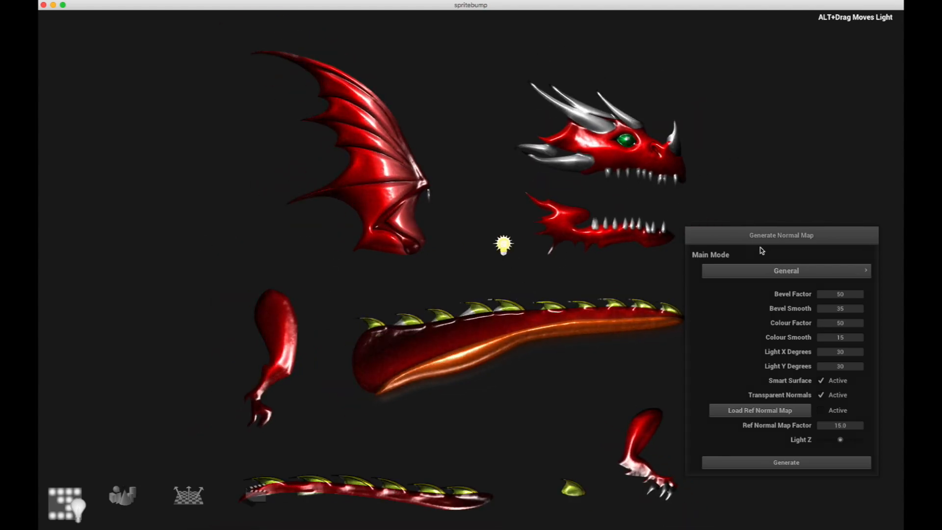
pyautogui.click(785, 271)
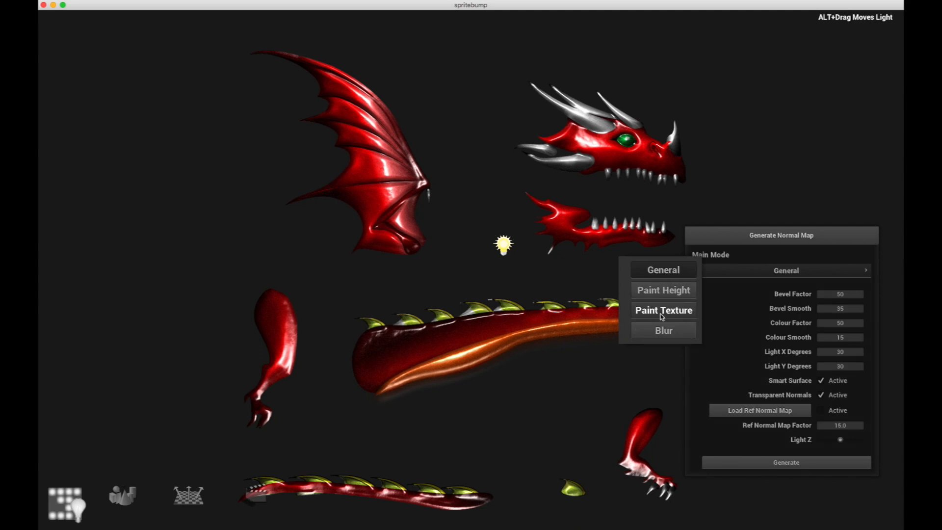
pyautogui.moveTo(715, 324)
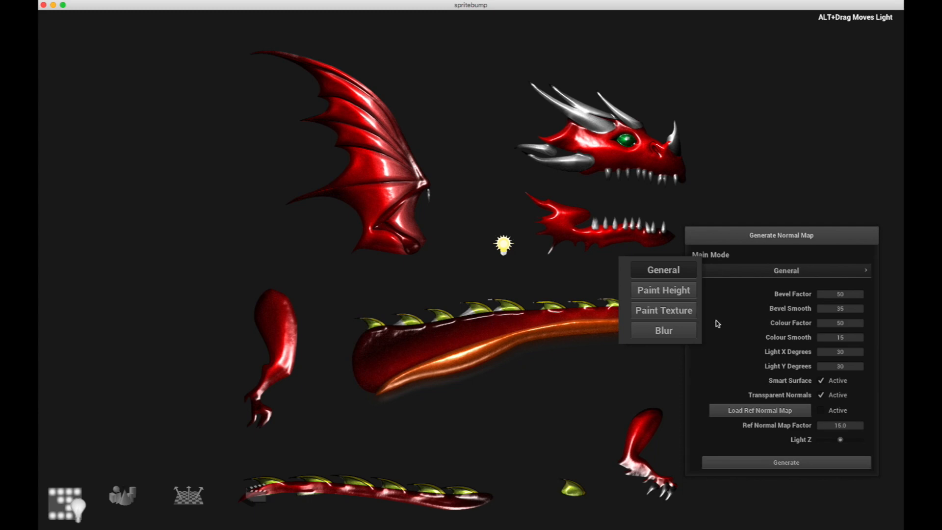
pyautogui.moveTo(762, 276)
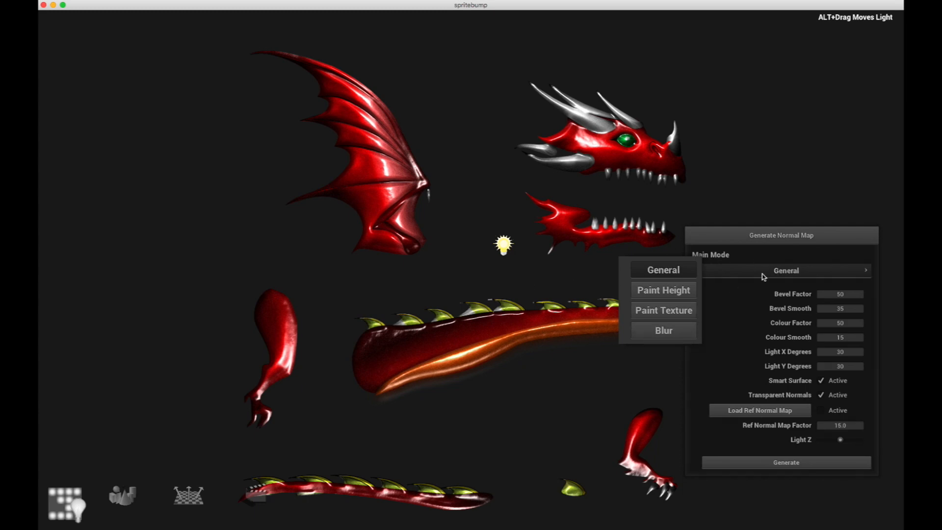
pyautogui.click(664, 269)
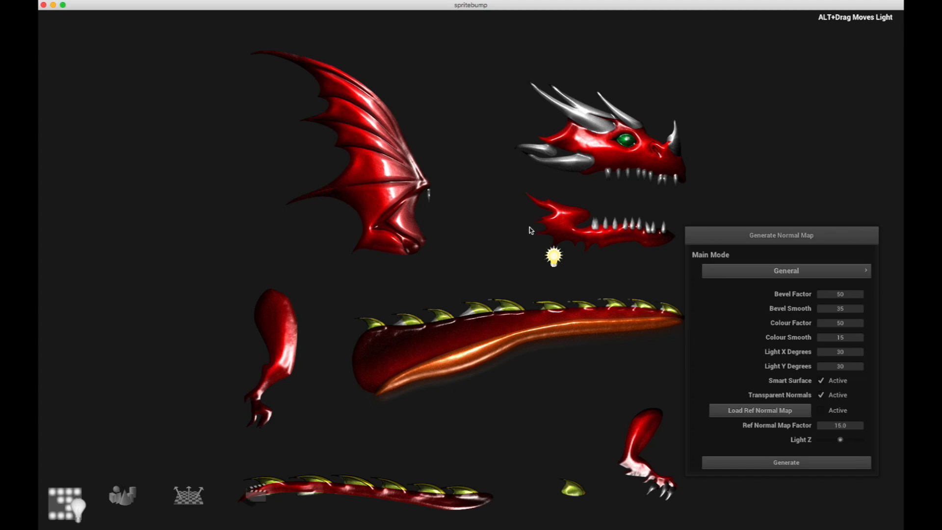
pyautogui.moveTo(608, 223)
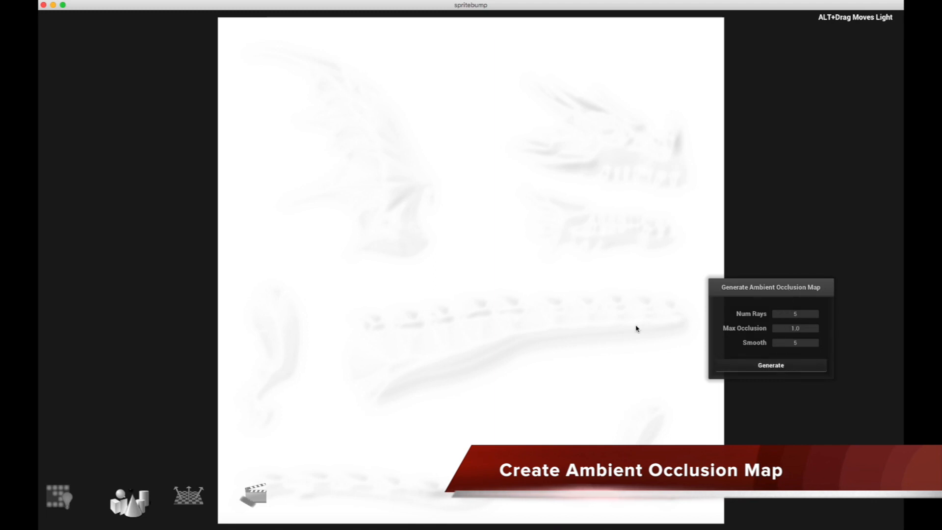
pyautogui.moveTo(571, 307)
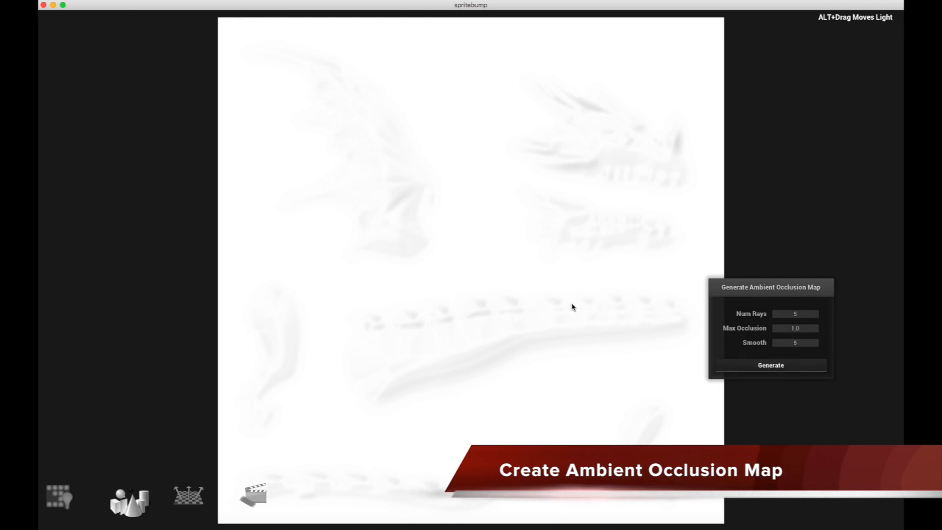
# Step: Generate the ambient occlusion map, then regenerate it with Smooth set to 25
pyautogui.click(770, 365)
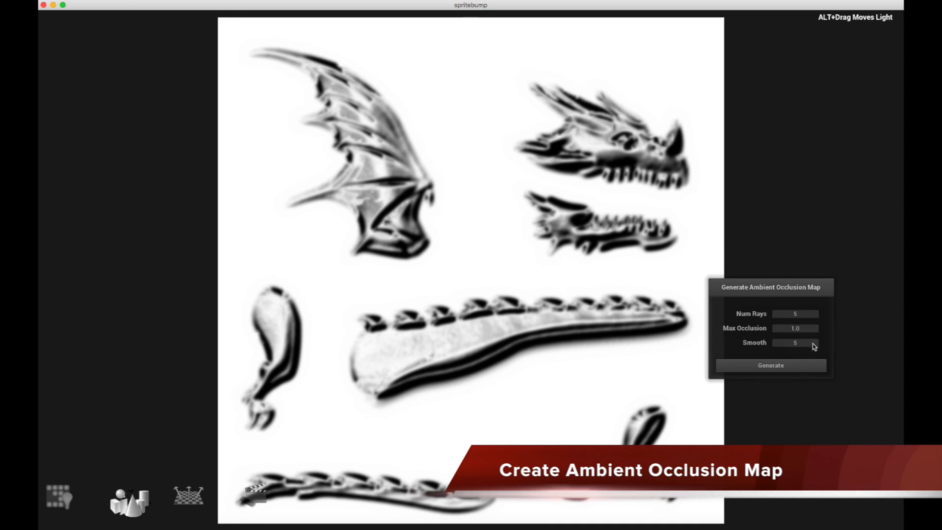
pyautogui.click(795, 343)
pyautogui.write('25')
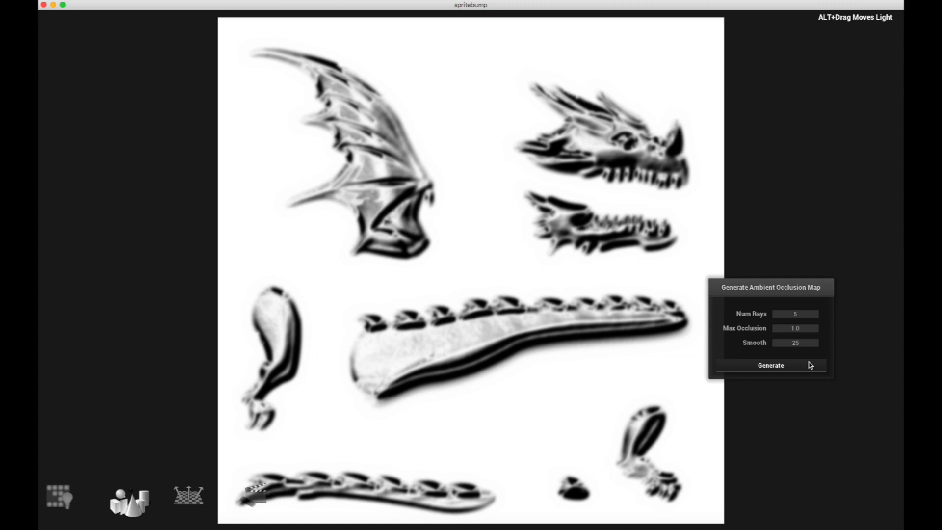
pyautogui.click(770, 365)
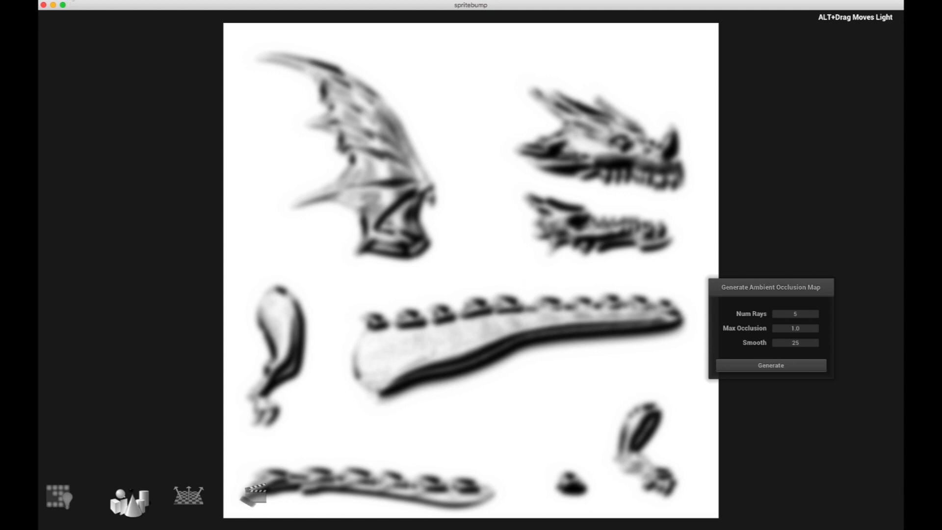
pyautogui.moveTo(261, 105)
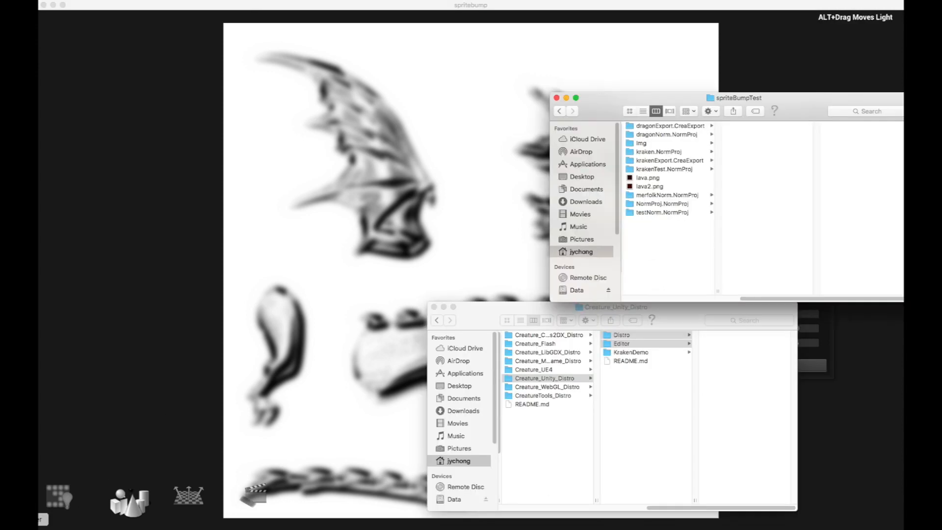
pyautogui.moveTo(687, 134)
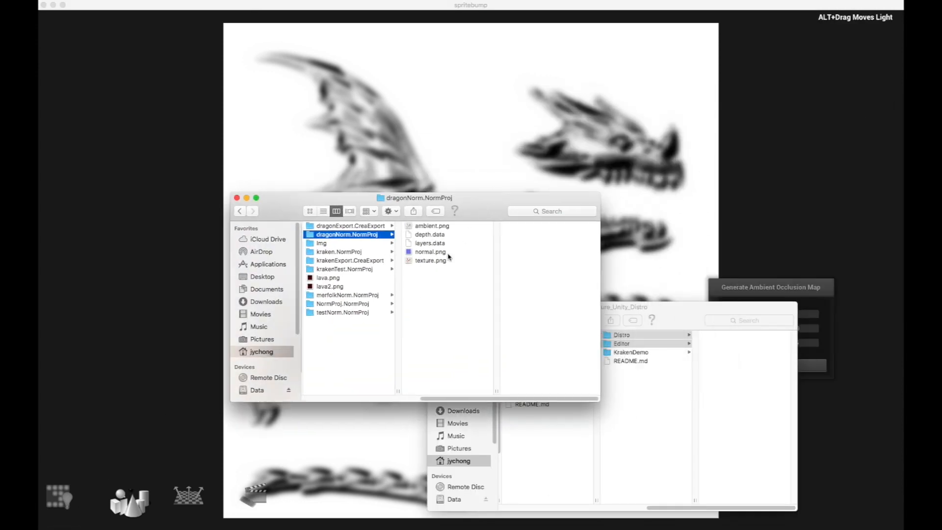
# Step: Preview ambient.png and normal.png inside the dragonNorm project folder
pyautogui.click(431, 225)
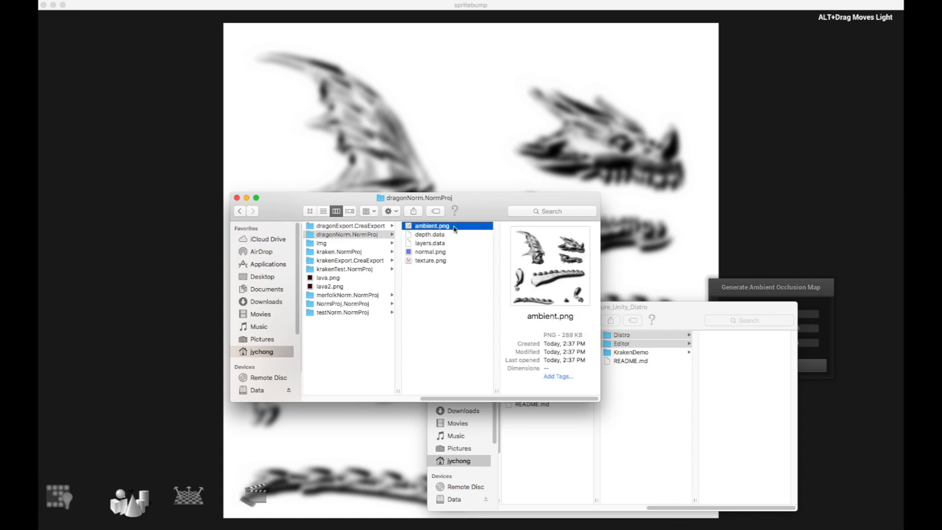
pyautogui.click(430, 251)
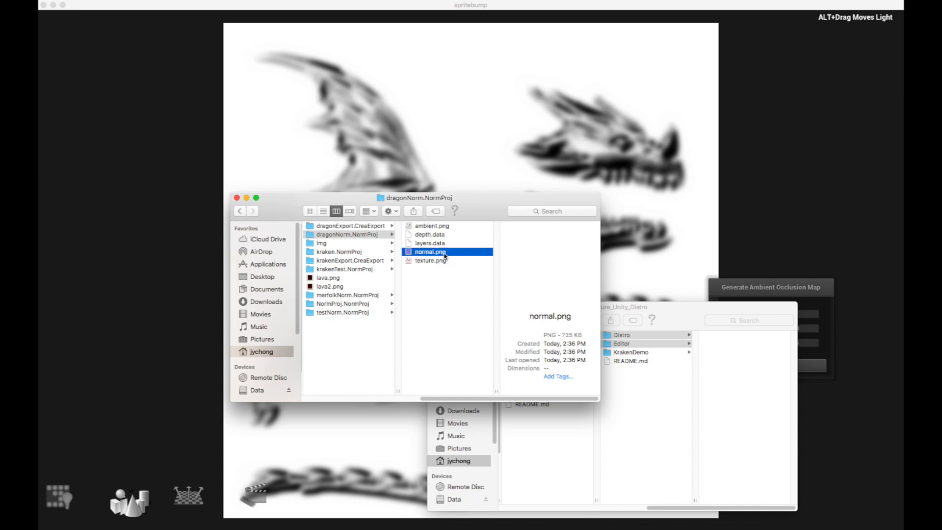
pyautogui.click(429, 252)
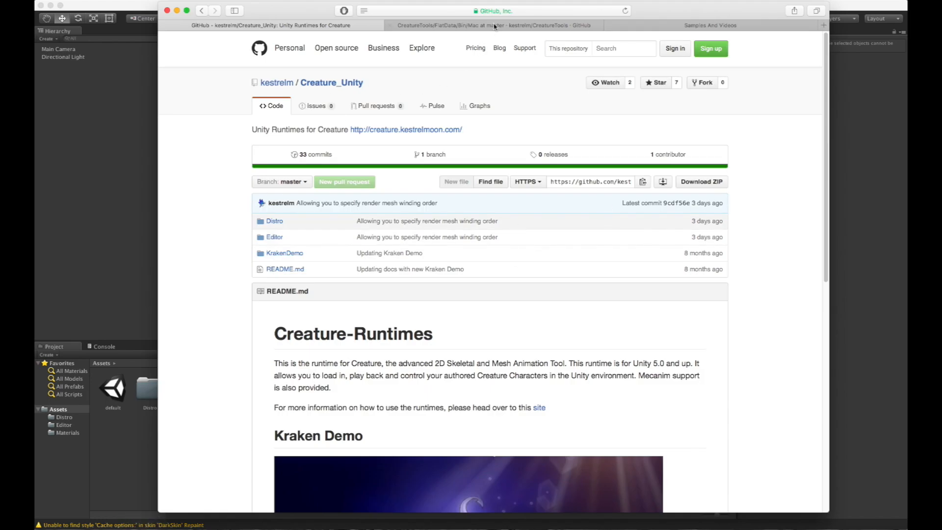
# Step: Switch to the Creature_Unity repository tab listing Distro and Editor folders
pyautogui.click(487, 11)
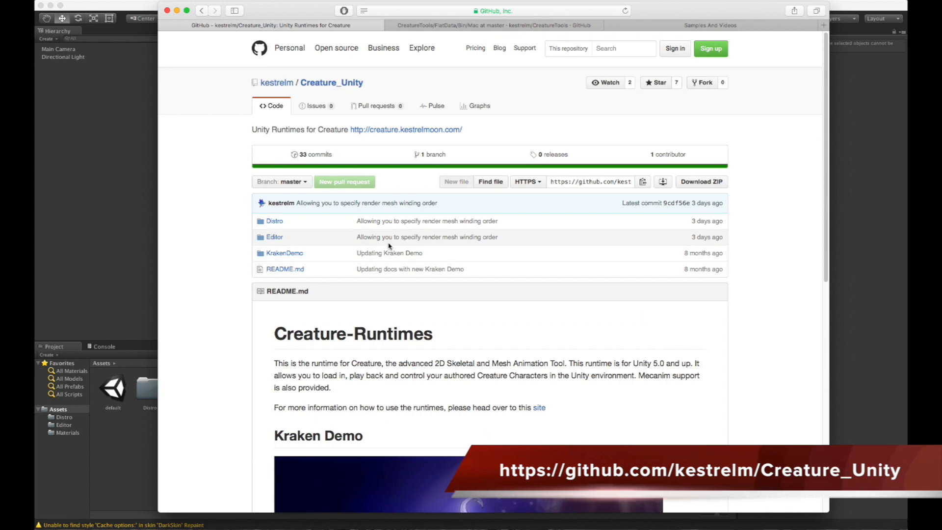
pyautogui.moveTo(423, 236)
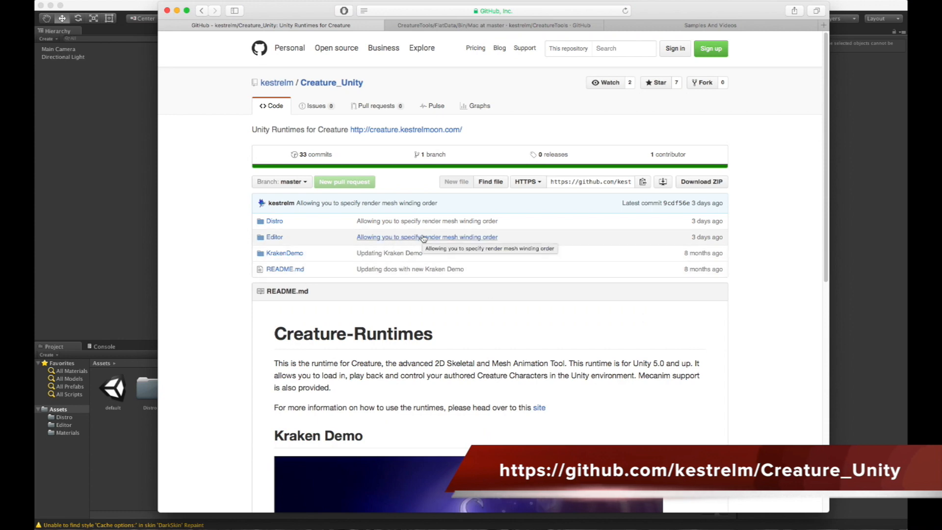
pyautogui.moveTo(301, 239)
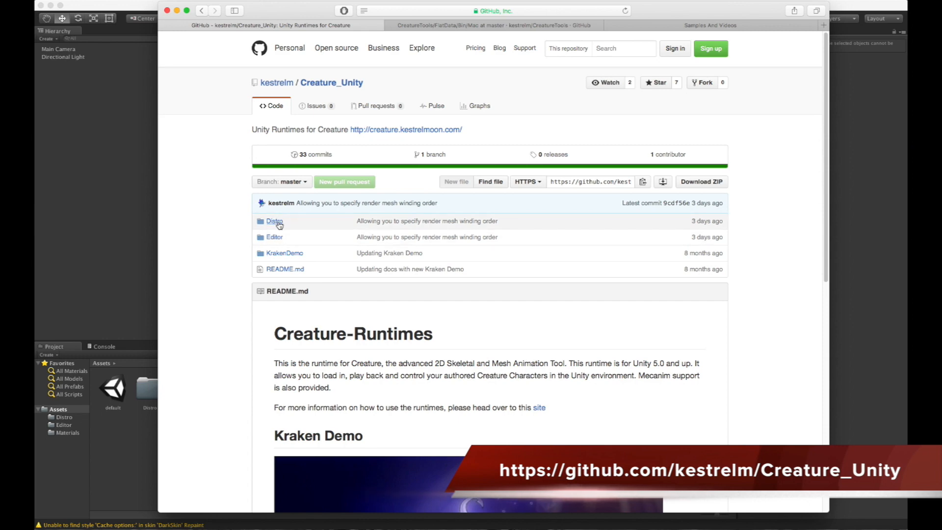
pyautogui.moveTo(286, 236)
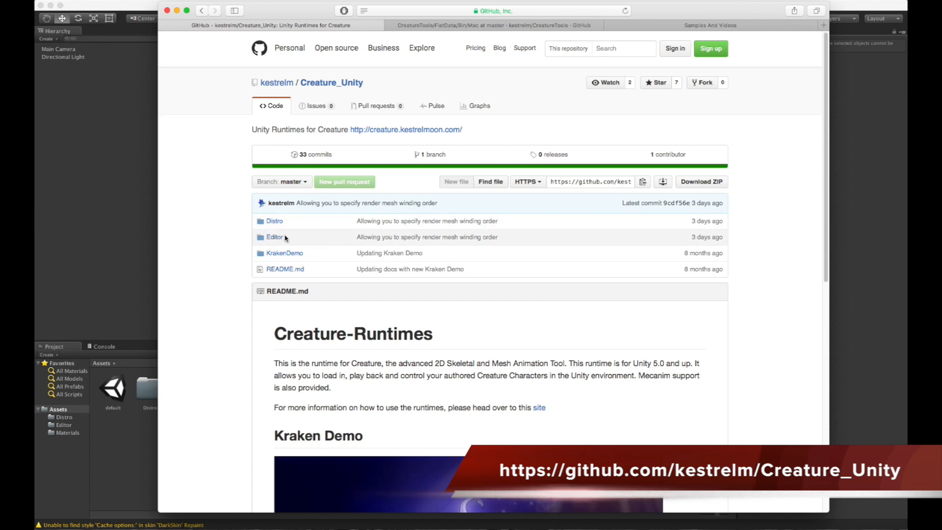
pyautogui.moveTo(223, 225)
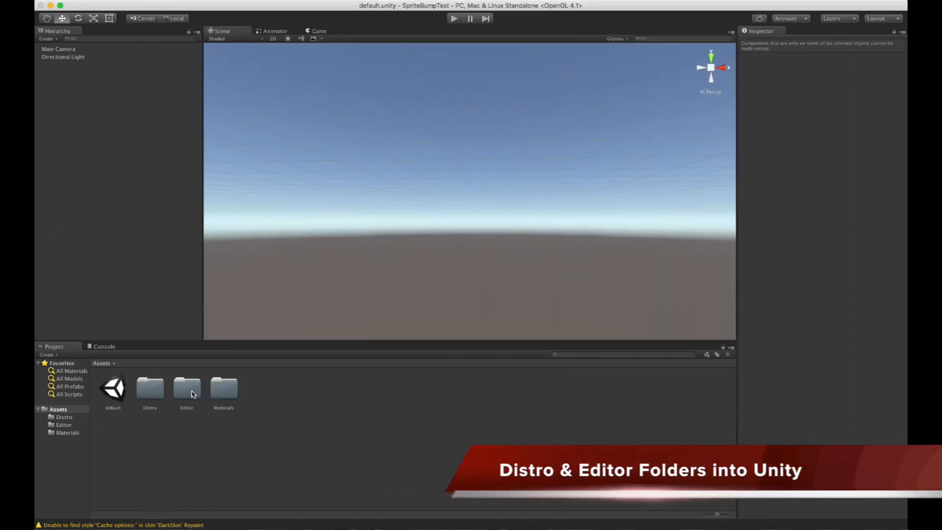
# Step: Select the imported Editor folder and bring up the Hierarchy create menu with Creature
pyautogui.click(186, 388)
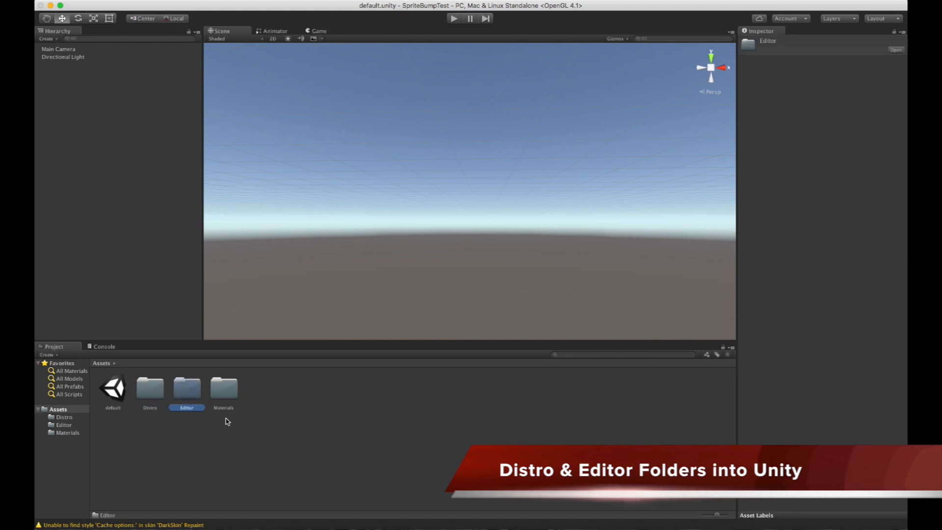
pyautogui.click(149, 388)
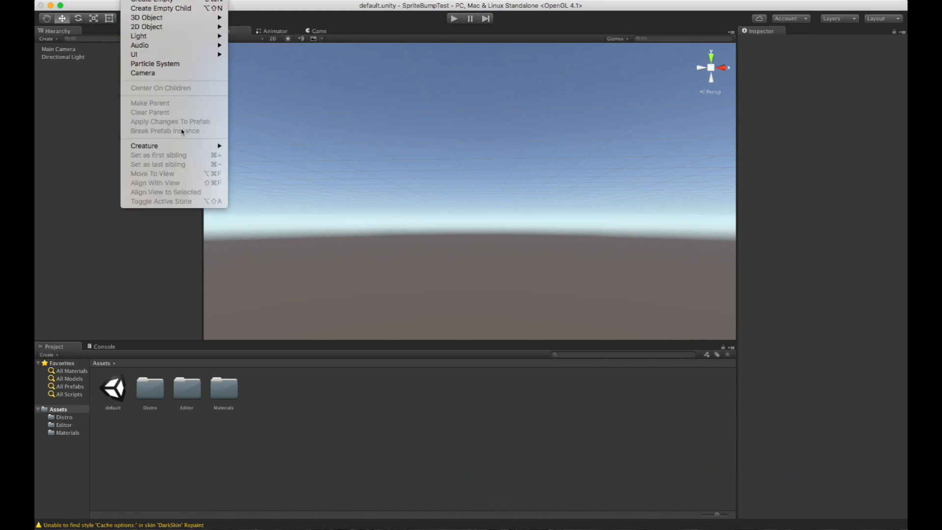
pyautogui.moveTo(144, 146)
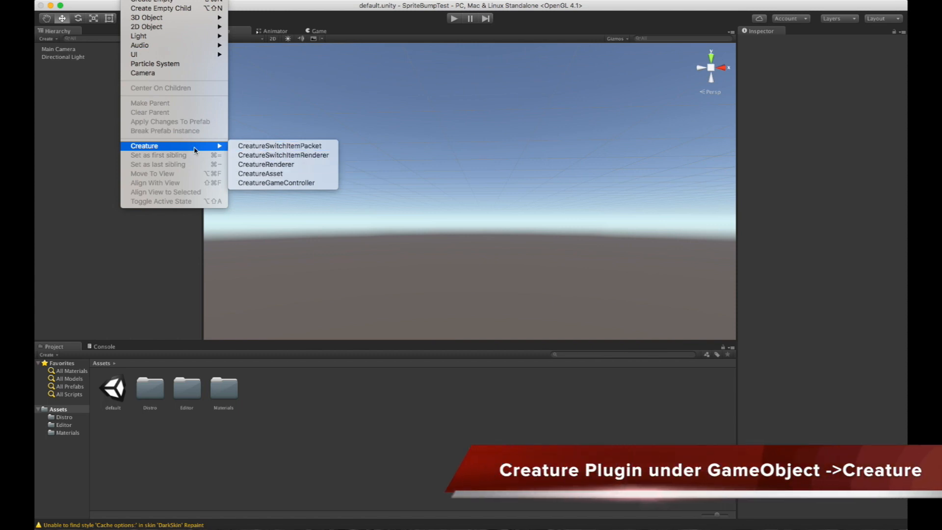
pyautogui.moveTo(279, 146)
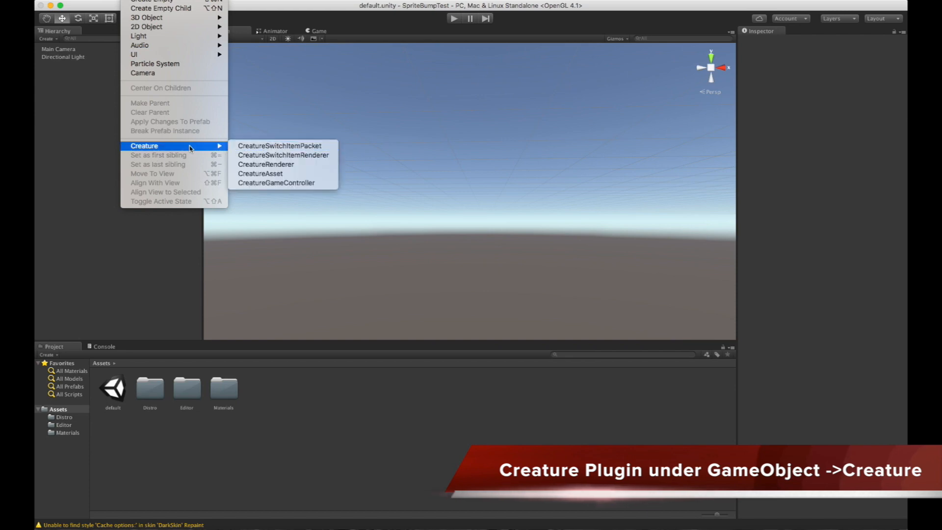
pyautogui.moveTo(158, 146)
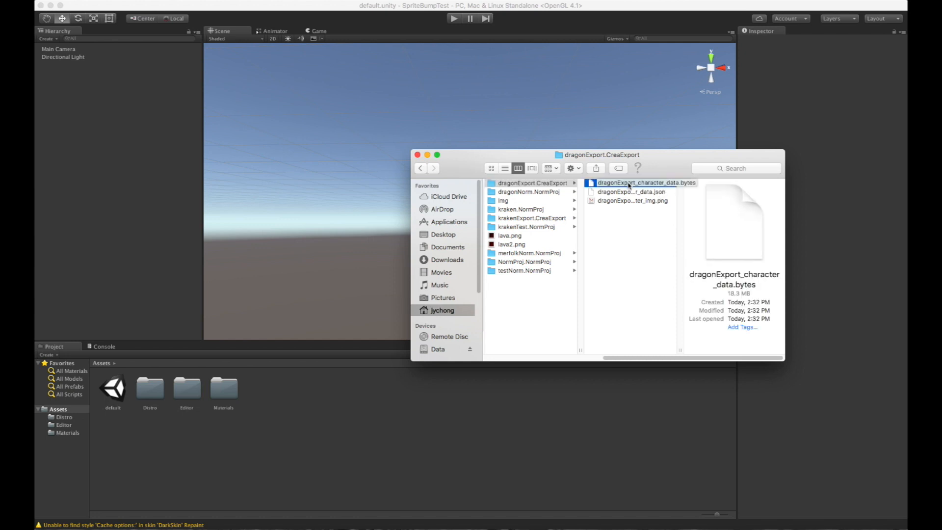
# Step: Bring dragonExport_character_data.bytes and the dragon atlas image from Finder into Assets
pyautogui.click(645, 182)
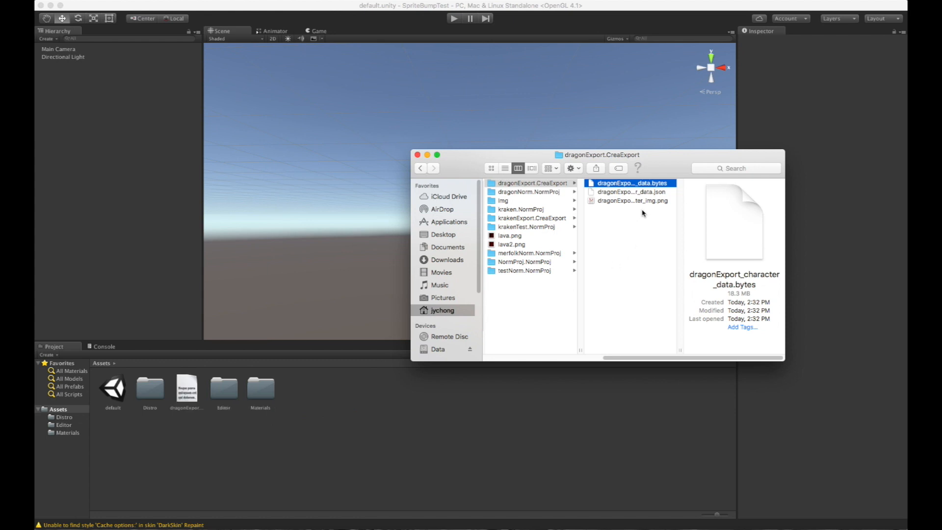
pyautogui.click(633, 201)
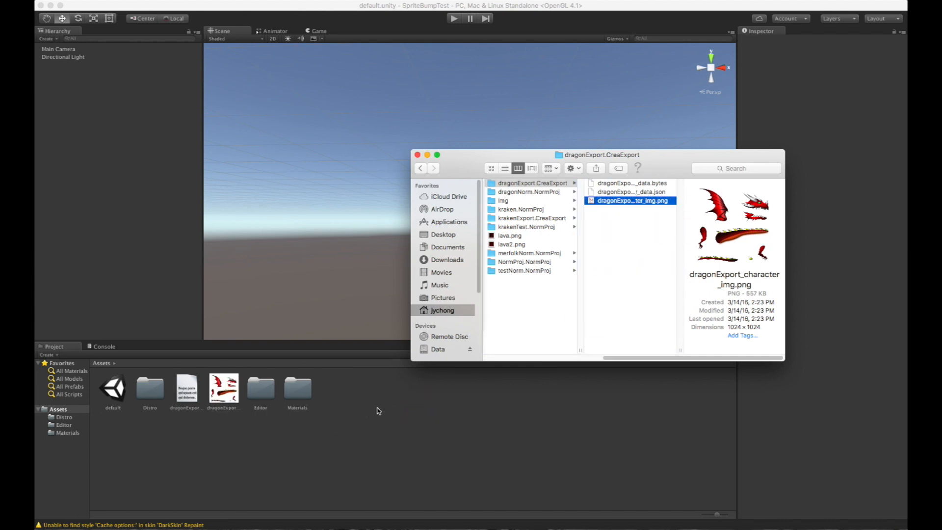
pyautogui.moveTo(542, 262)
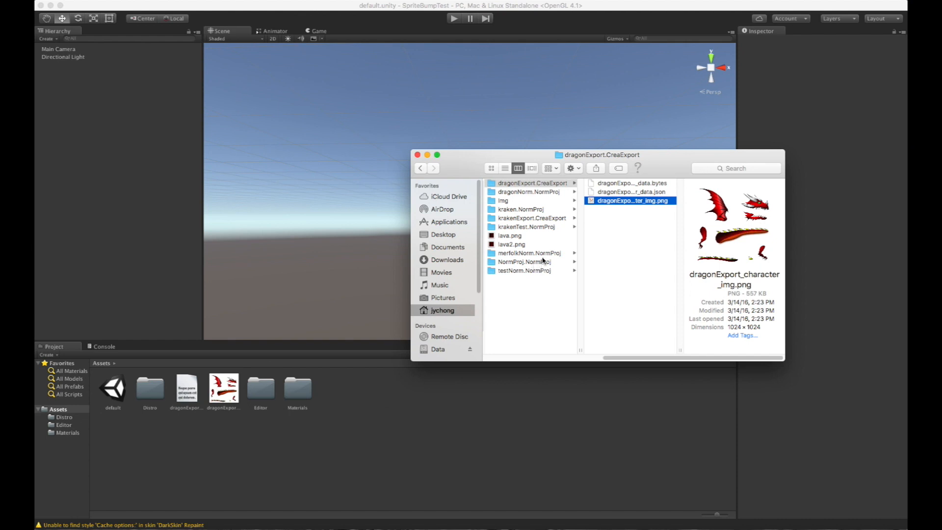
pyautogui.moveTo(532, 196)
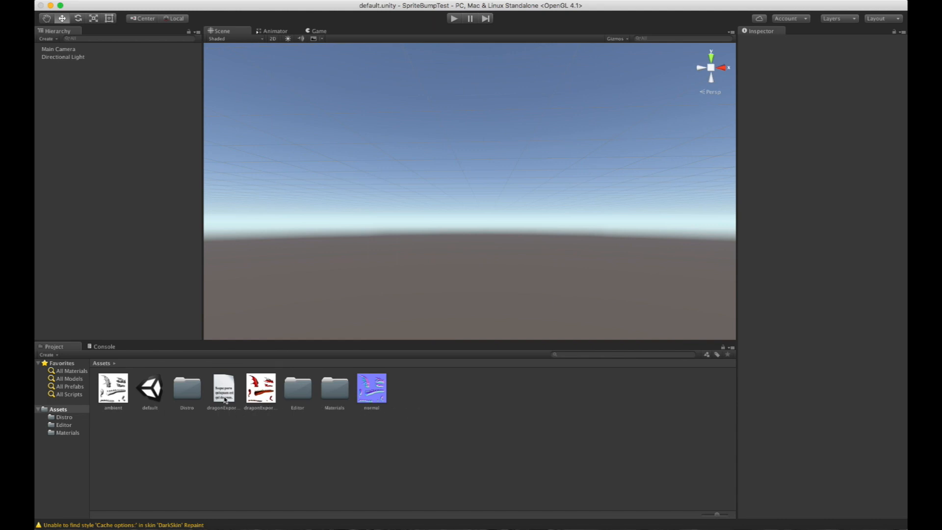
# Step: Review the import settings of the character data, atlas image and normal image assets
pyautogui.click(222, 388)
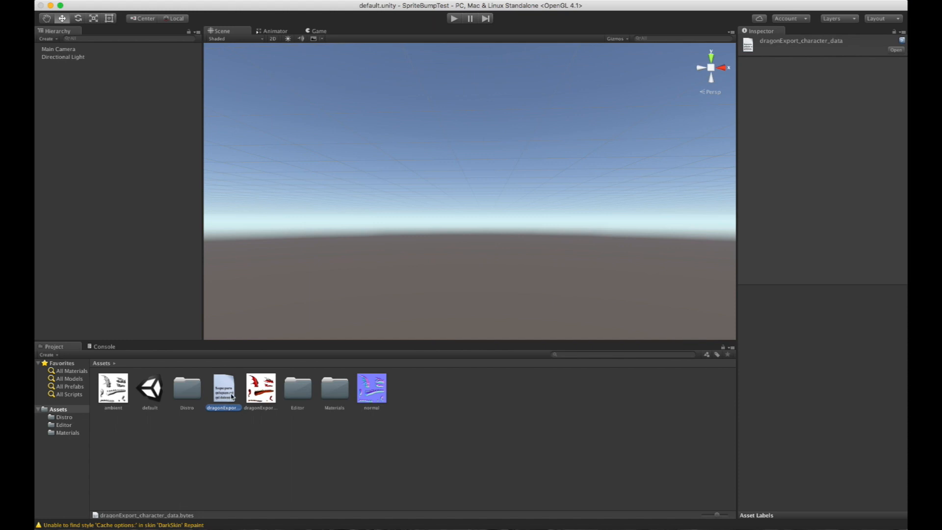
pyautogui.click(261, 388)
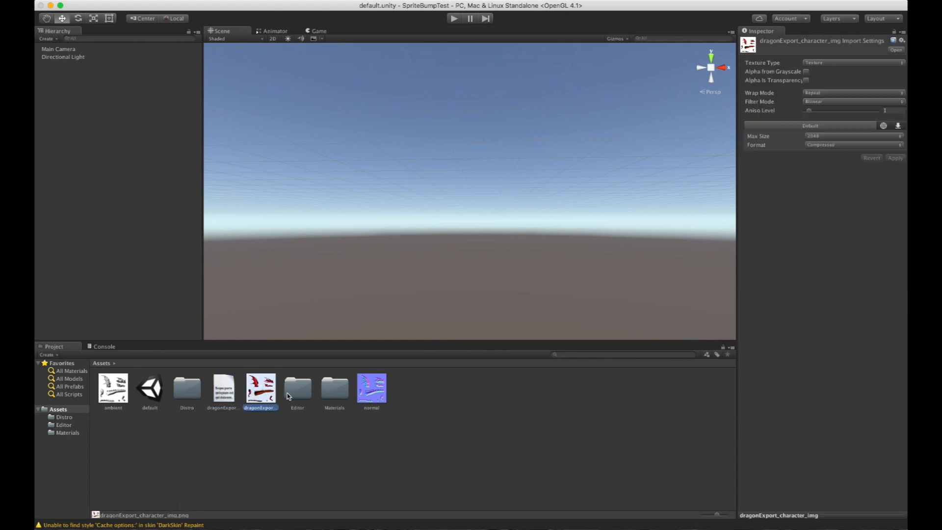
pyautogui.click(371, 388)
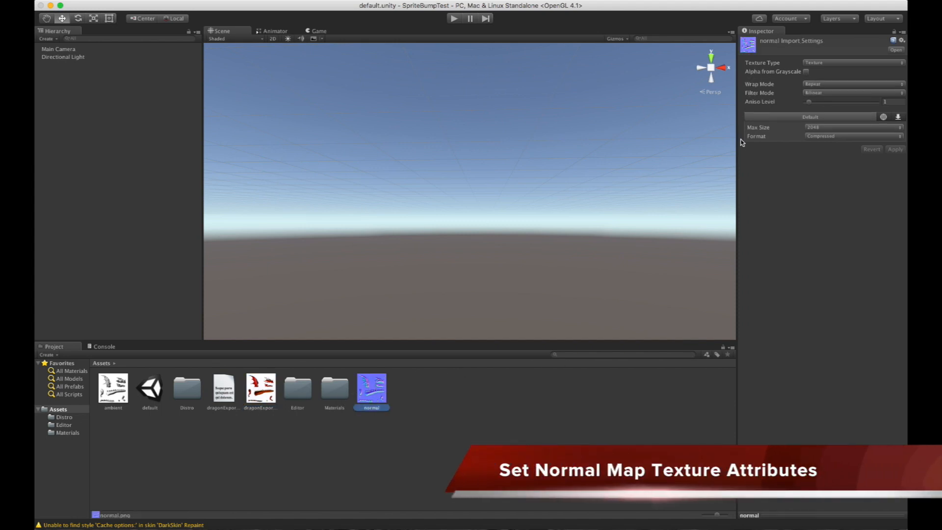
# Step: Import normal.png as a Normal map without Create from Grayscale and apply the change
pyautogui.click(850, 63)
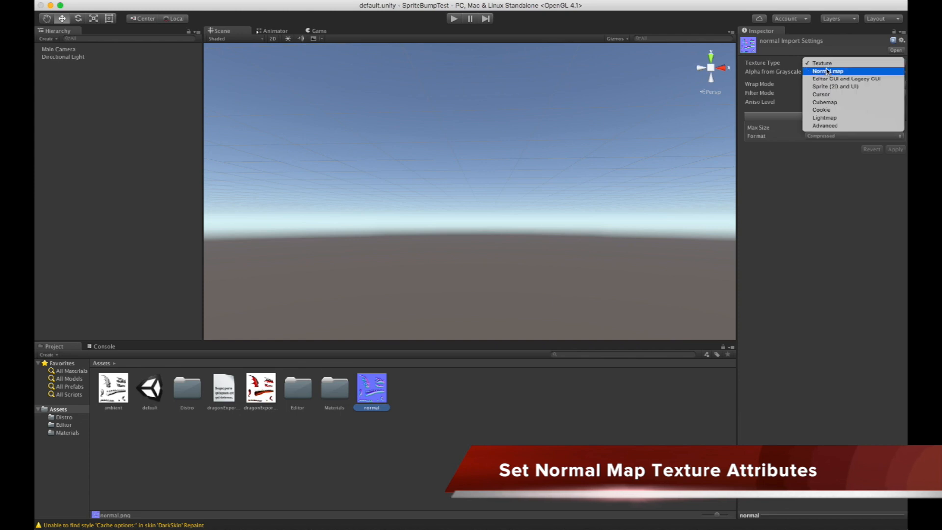
pyautogui.click(828, 70)
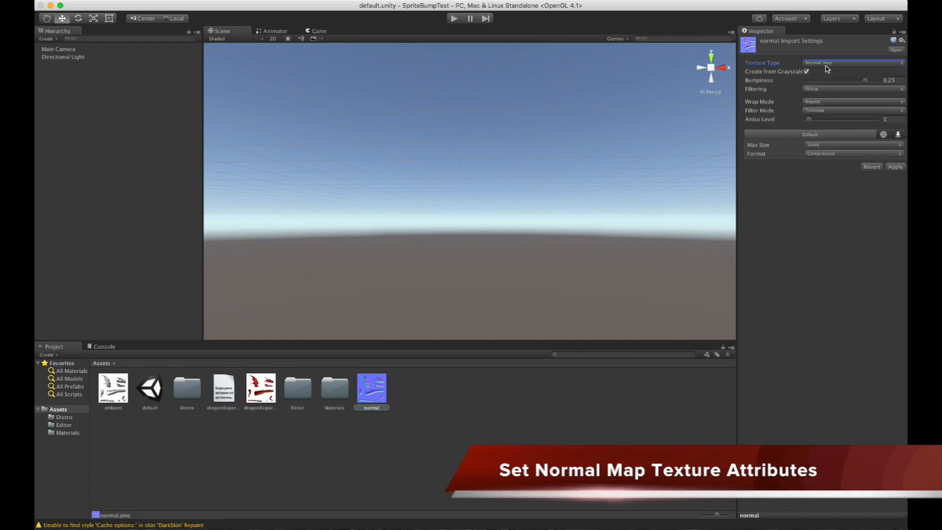
pyautogui.click(807, 71)
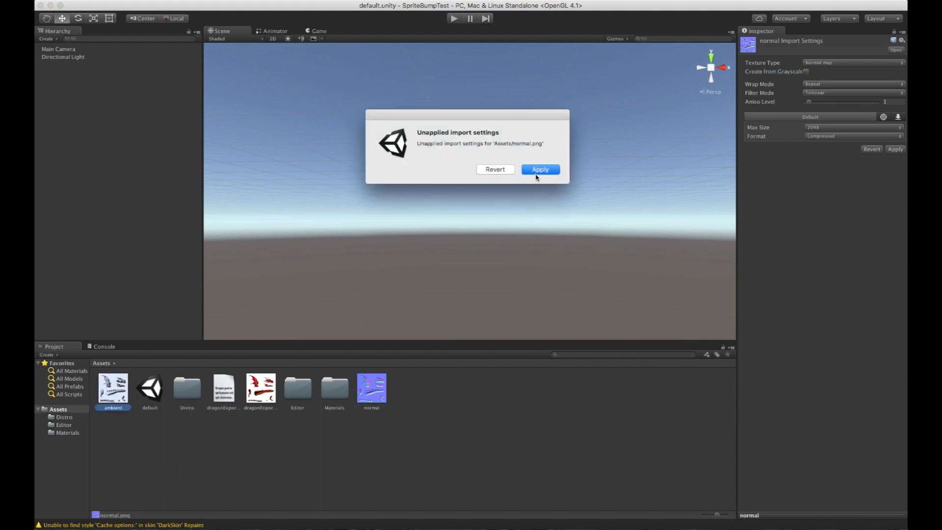
pyautogui.click(539, 169)
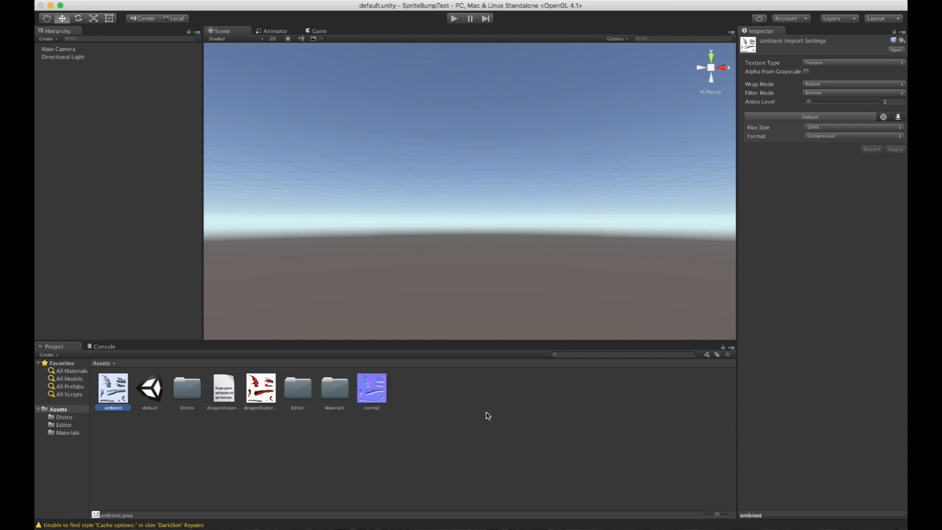
pyautogui.click(371, 388)
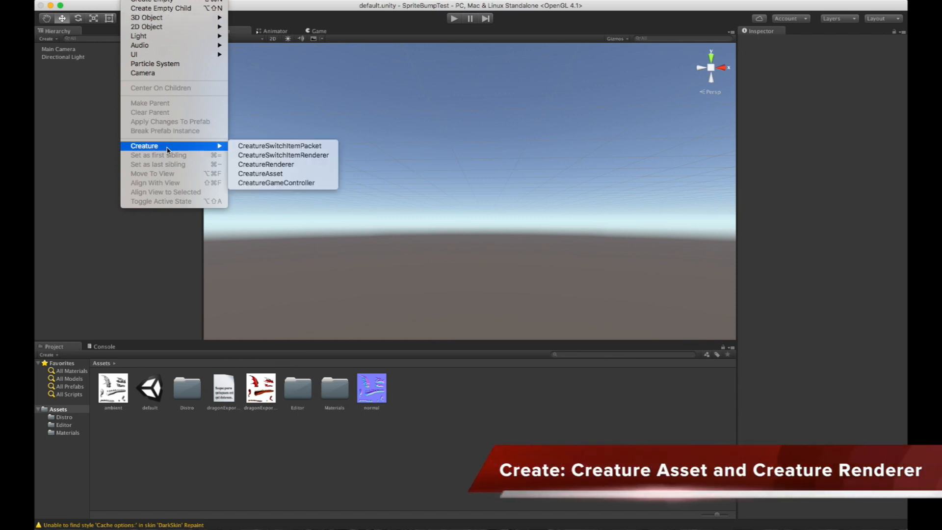
# Step: Add a New Creature Asset and a New Creature Renderer via GameObject > Creature
pyautogui.click(260, 174)
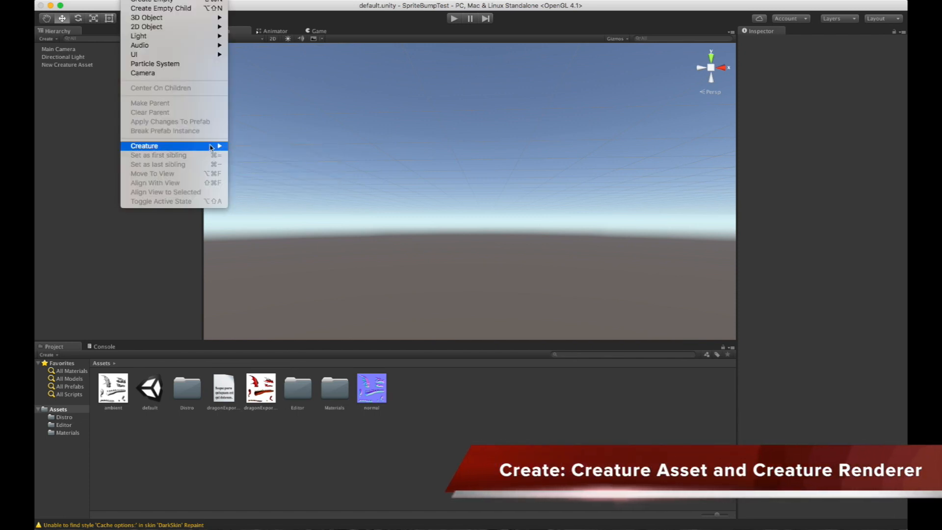
pyautogui.click(145, 145)
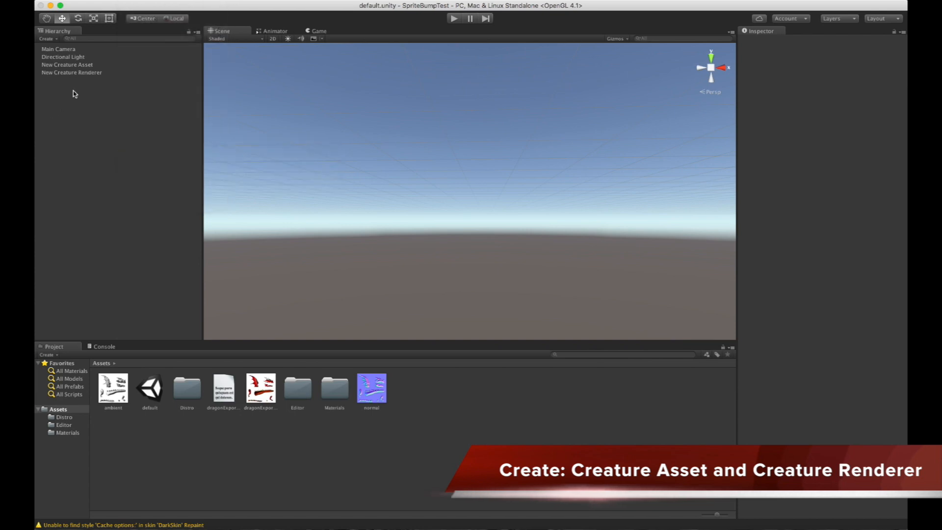
# Step: Enable Use Flat Data Asset on the New Creature Asset so its five animation clips load
pyautogui.click(67, 64)
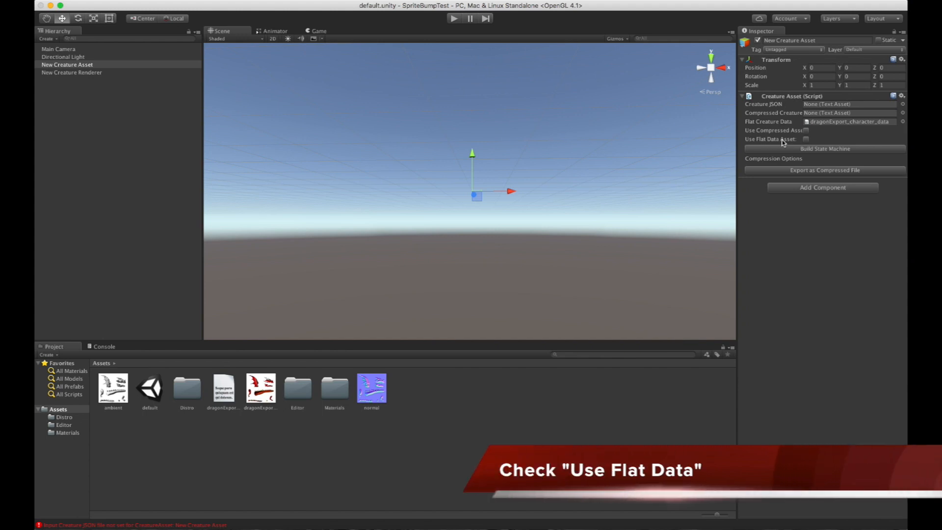
pyautogui.click(807, 139)
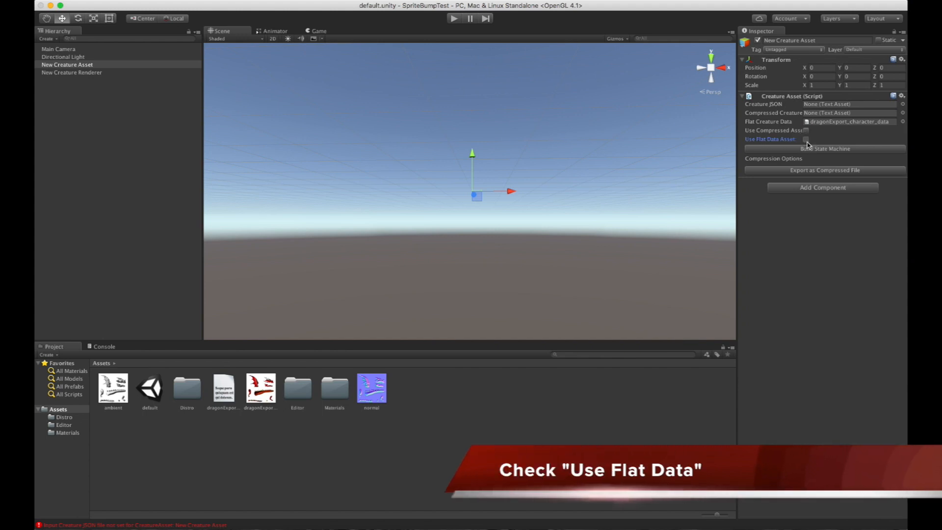
pyautogui.click(808, 139)
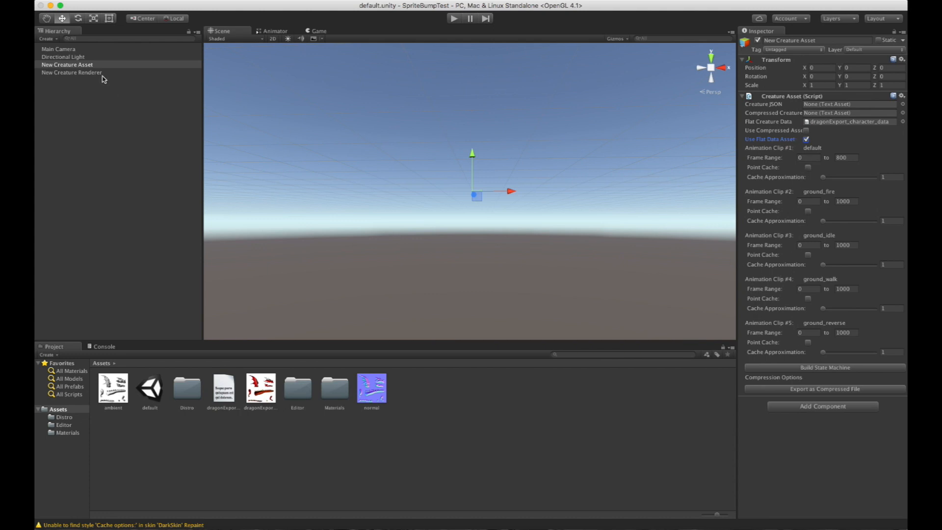
# Step: Assign New Creature Asset to the renderer's Creature_asset field so the mesh appears
pyautogui.click(70, 72)
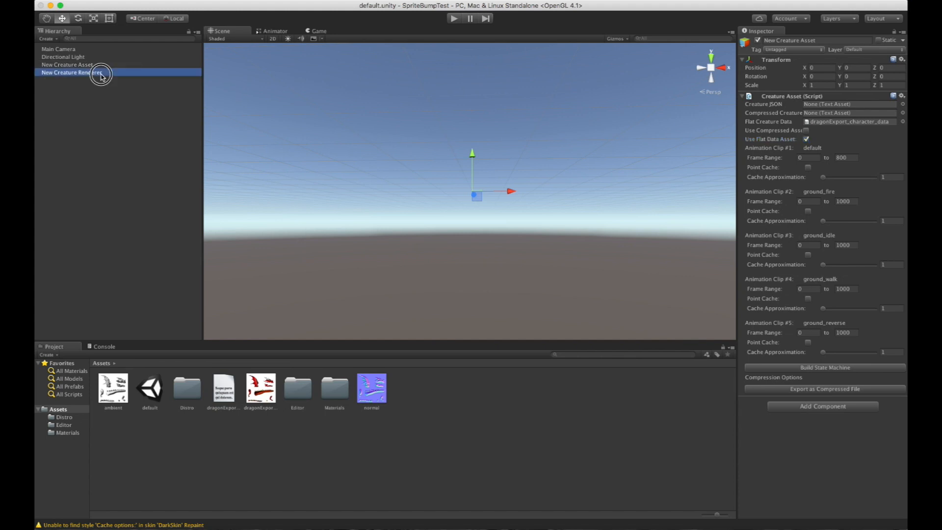
pyautogui.click(72, 72)
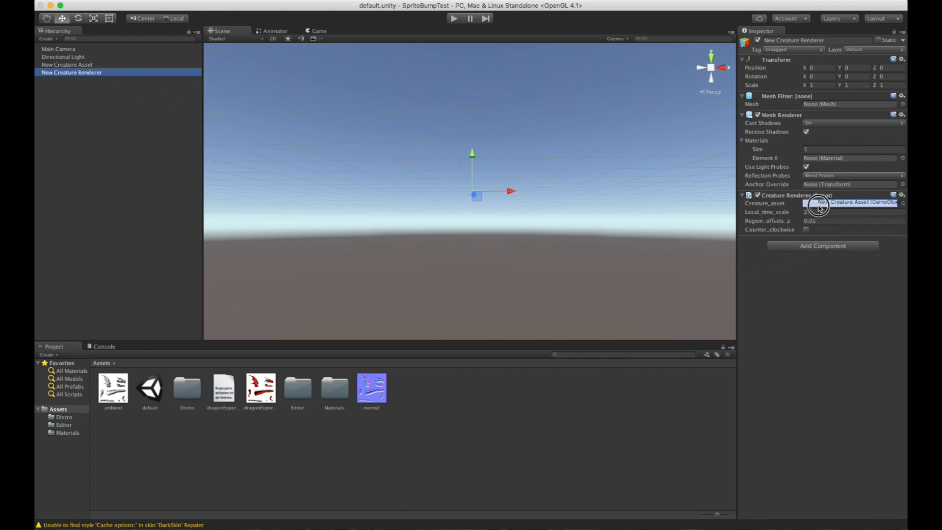
pyautogui.click(819, 207)
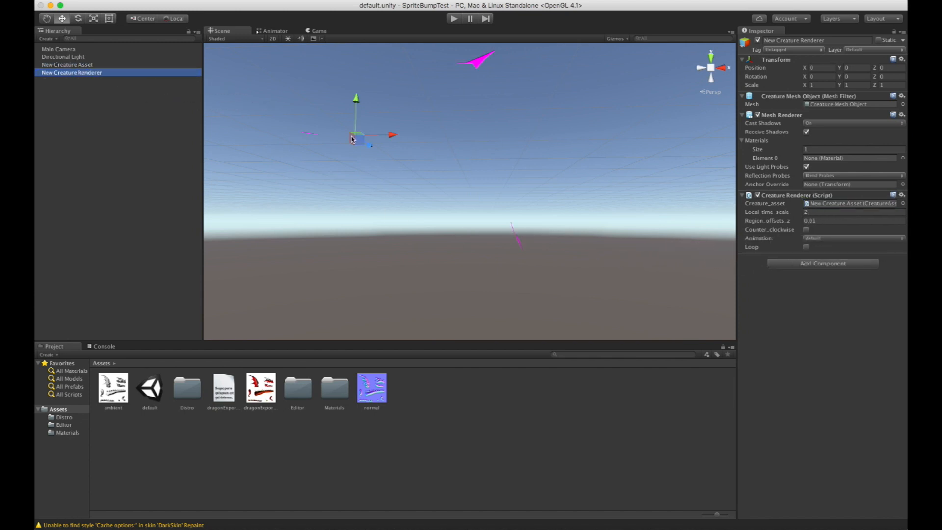
pyautogui.moveTo(472, 257)
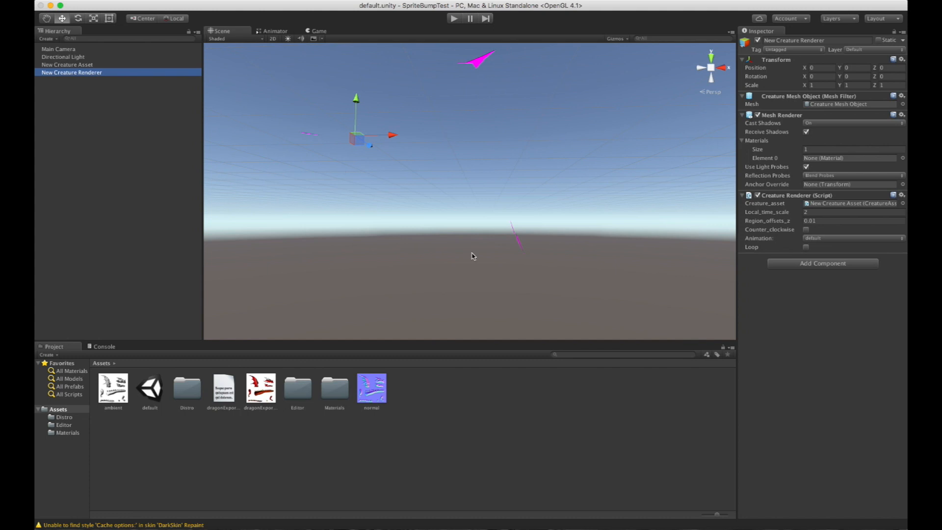
pyautogui.moveTo(825, 236)
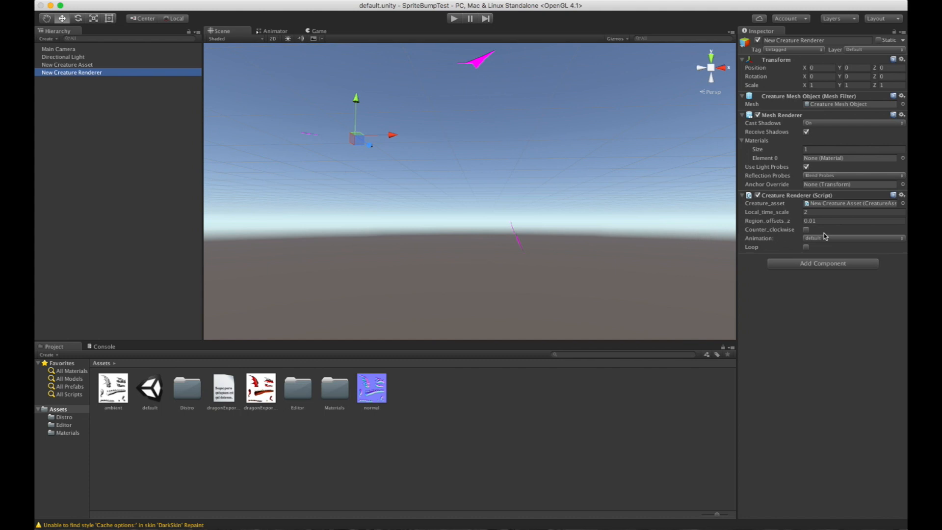
# Step: Leave Counter_clockwise winding on after comparing, and set the animation to ground_walk
pyautogui.click(806, 230)
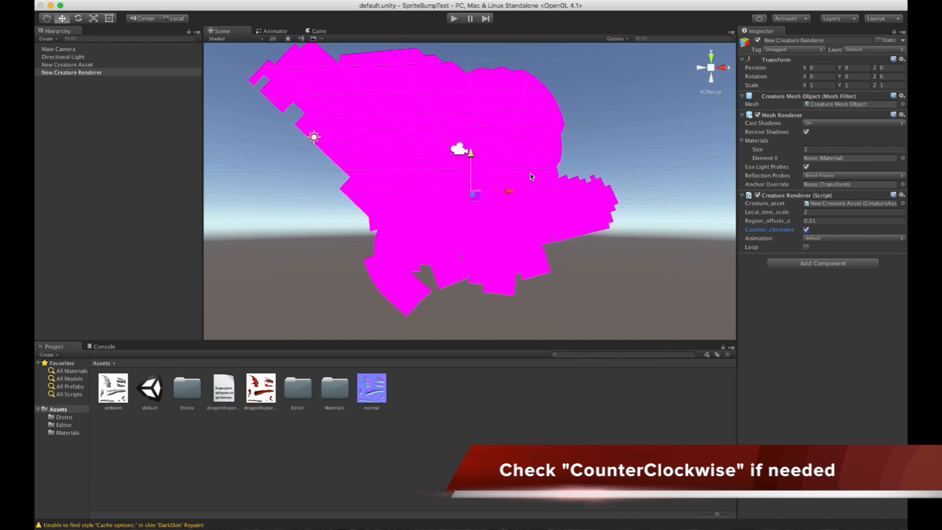
pyautogui.click(807, 230)
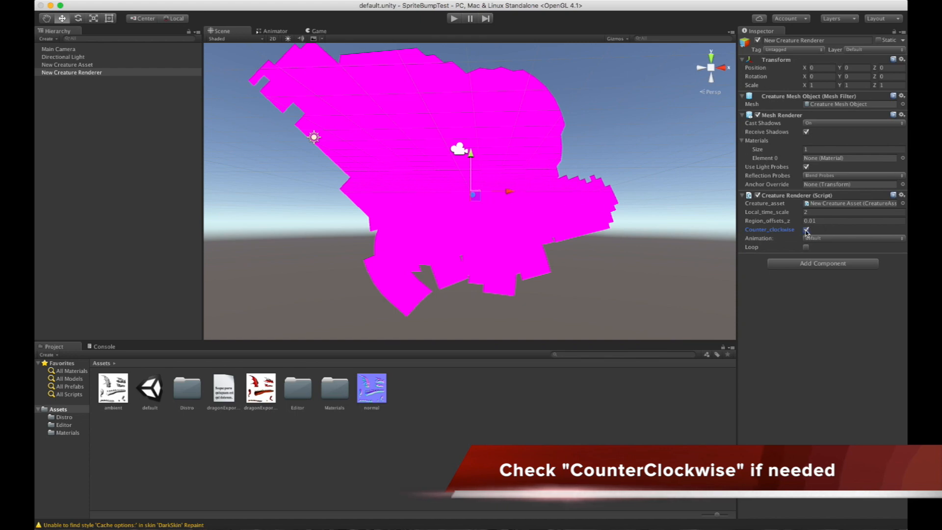
pyautogui.click(807, 230)
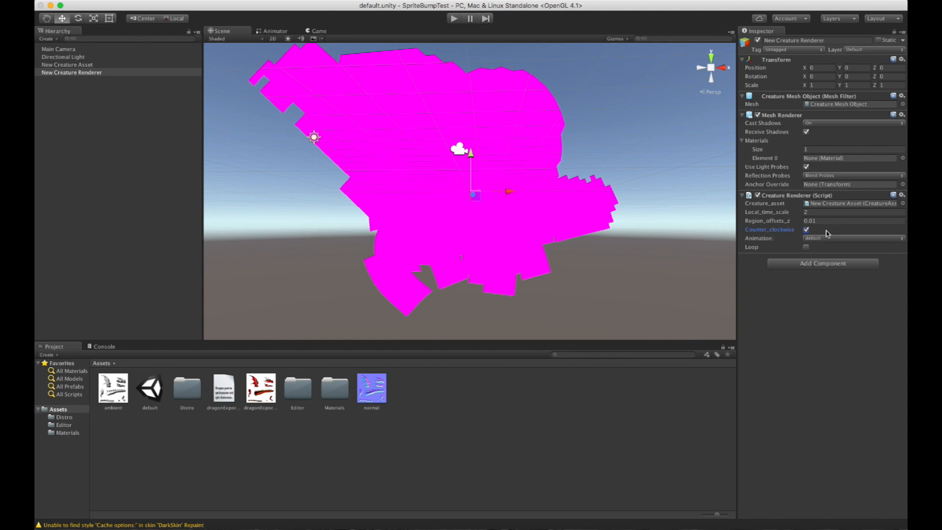
pyautogui.click(806, 229)
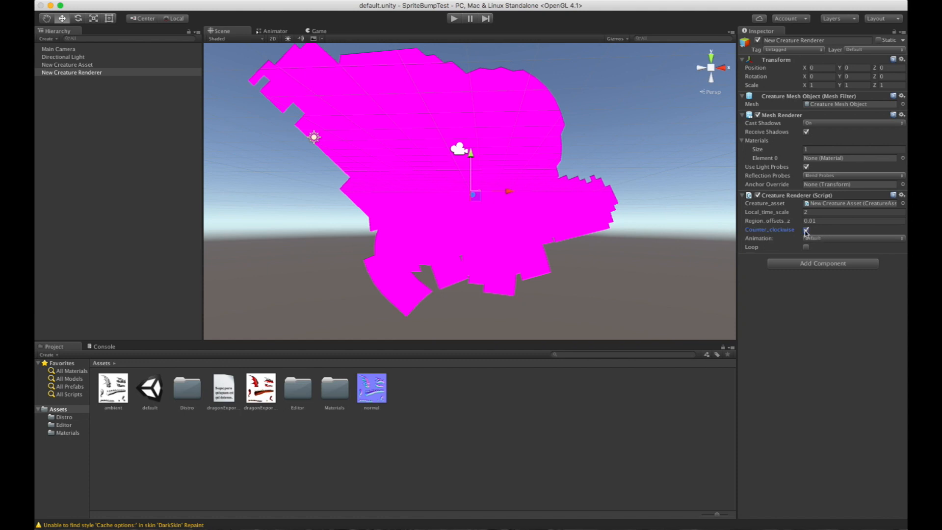
pyautogui.click(806, 229)
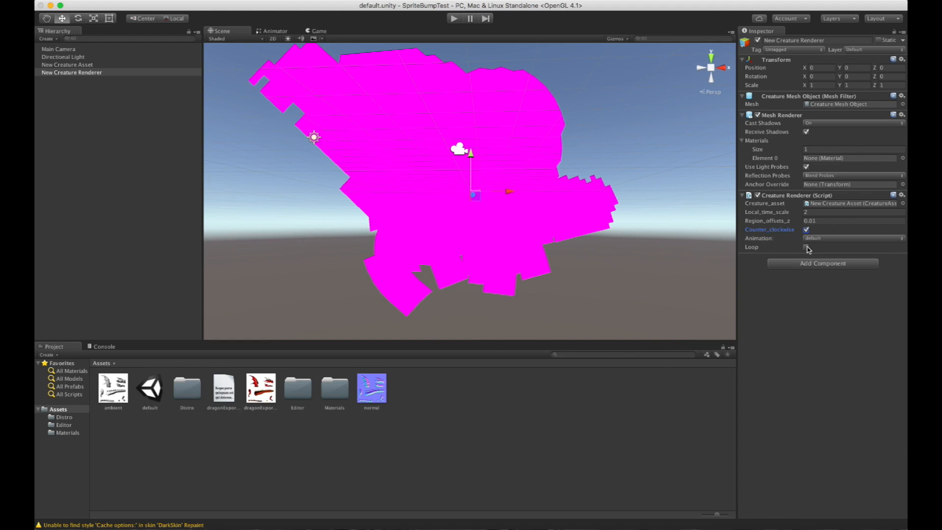
pyautogui.click(852, 238)
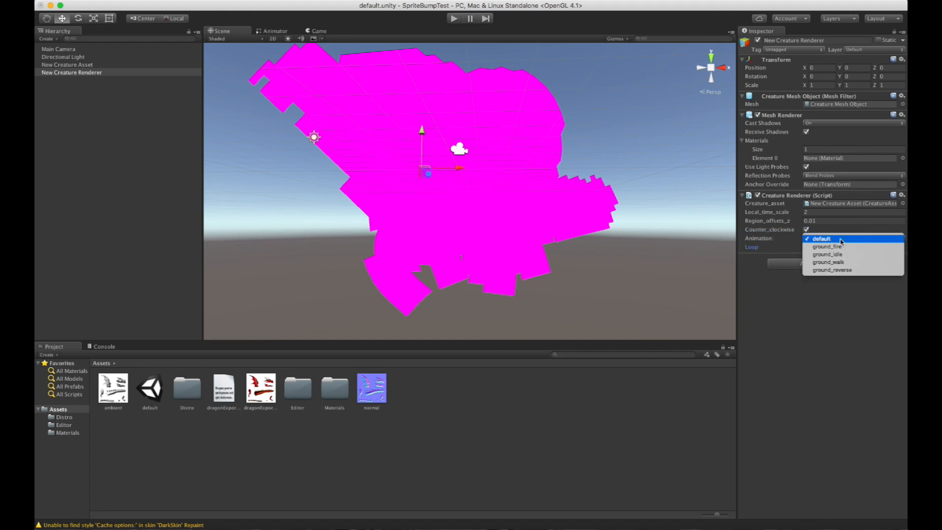
pyautogui.click(834, 261)
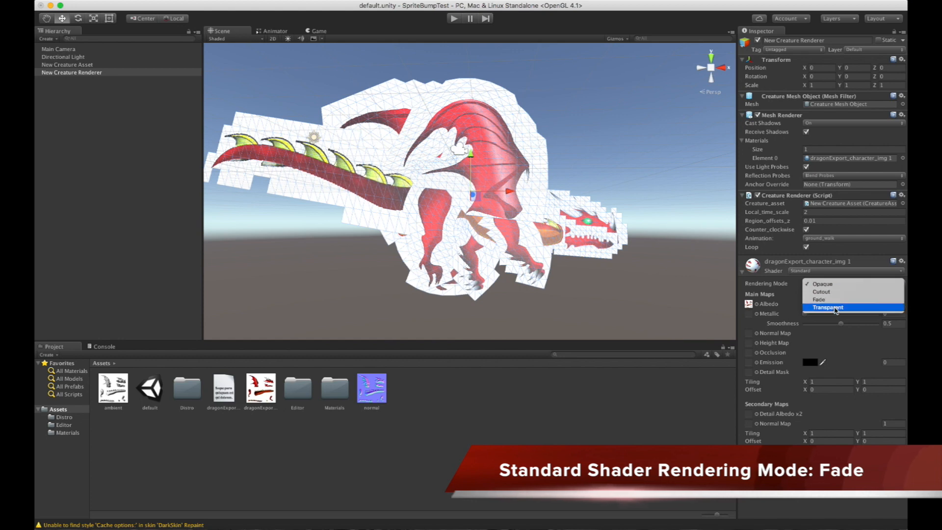
# Step: Set the dragon material's Rendering Mode to Fade and preview the walking dragon in Play mode
pyautogui.click(819, 299)
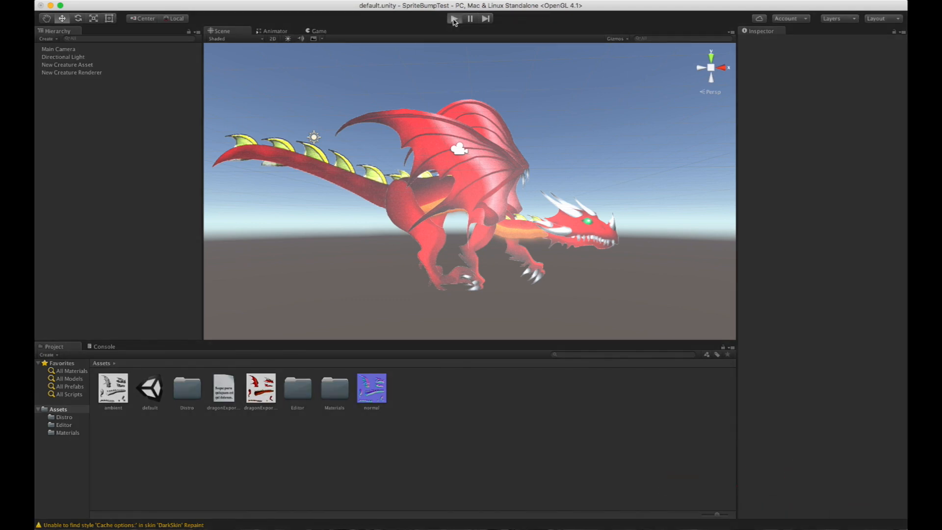
pyautogui.click(455, 18)
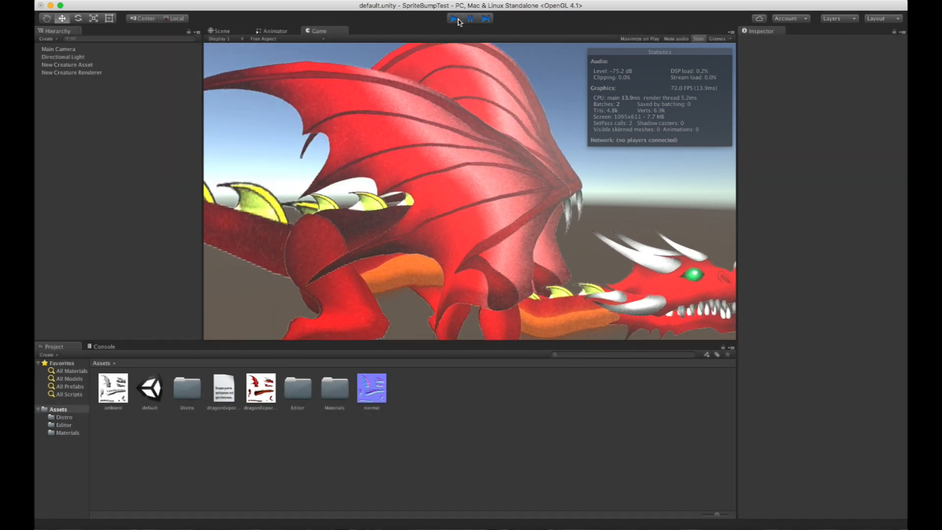
pyautogui.moveTo(550, 196)
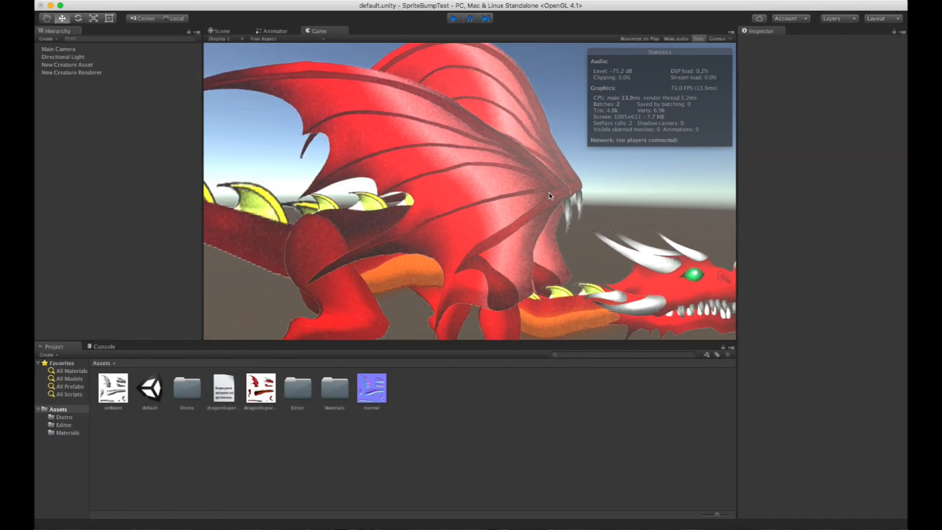
pyautogui.click(222, 31)
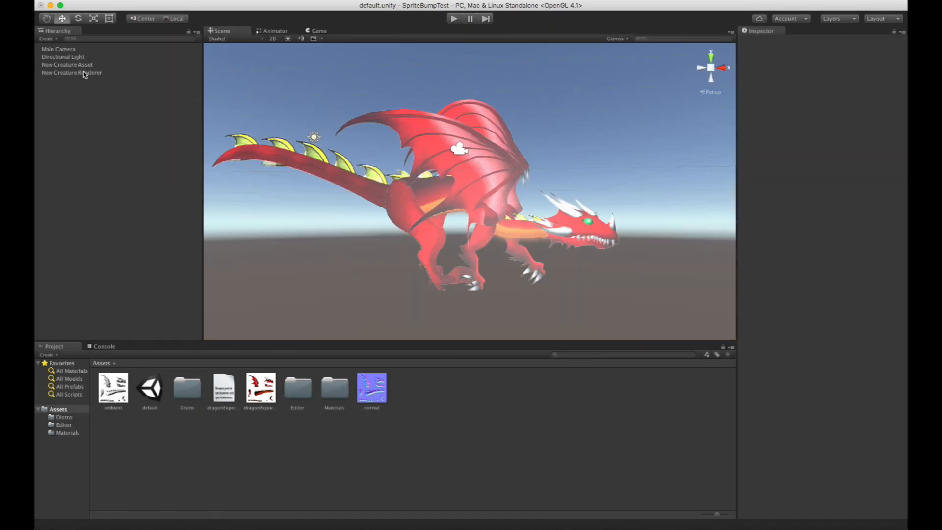
pyautogui.click(71, 72)
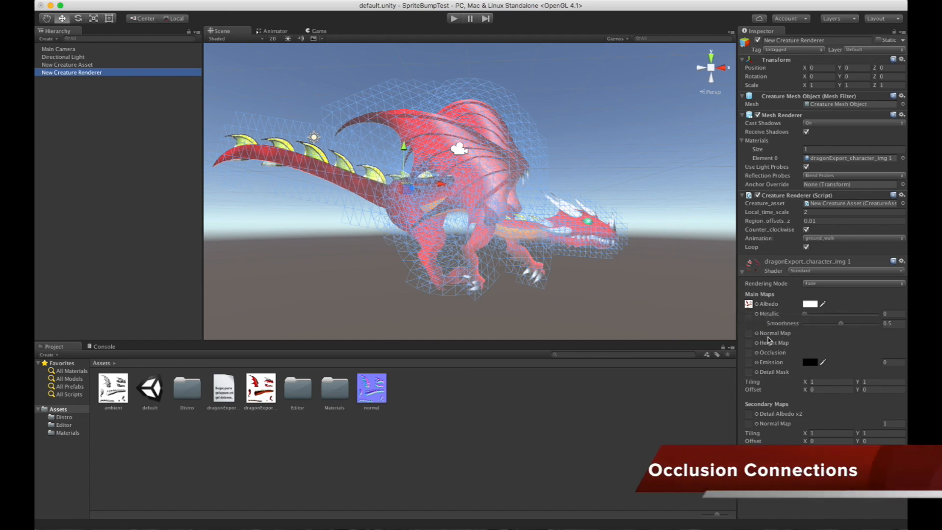
# Step: Assign normal.png as the material's Normal Map and run the scene to see the shaded dragon
pyautogui.click(372, 387)
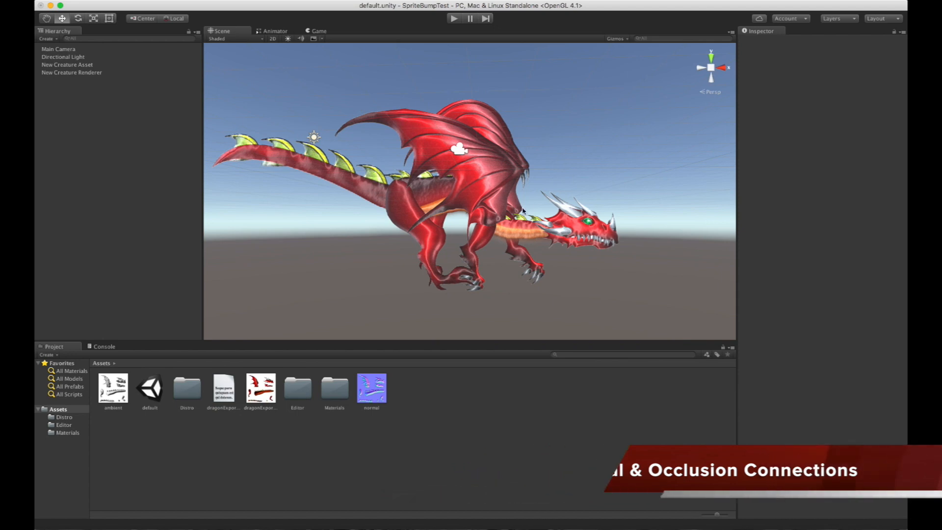
pyautogui.click(72, 72)
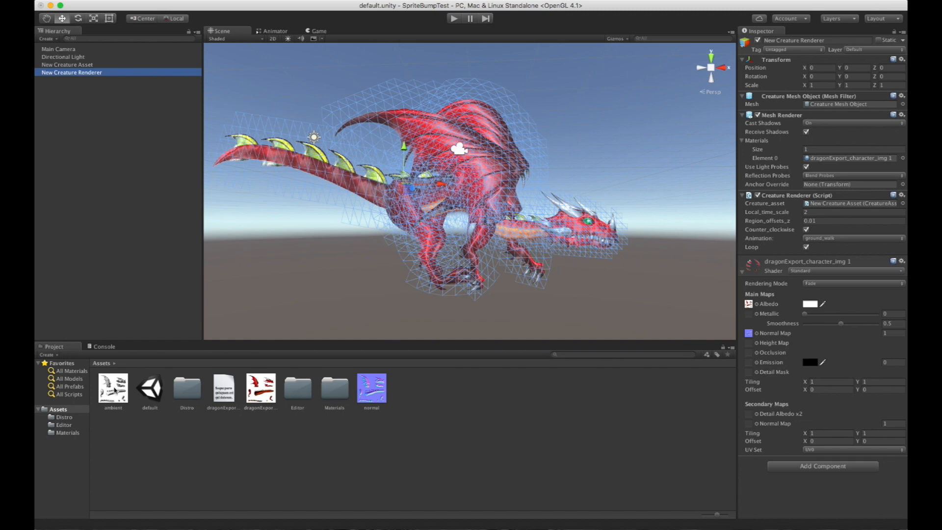
pyautogui.click(112, 387)
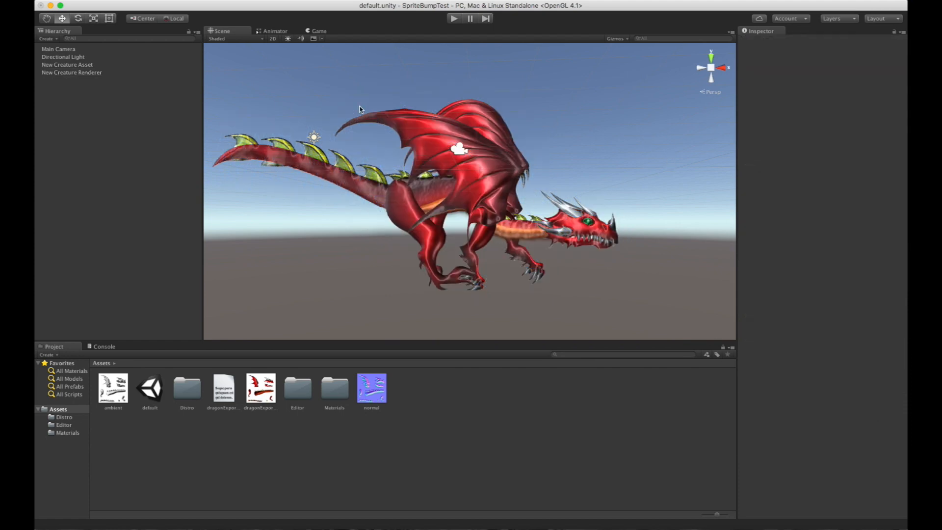
pyautogui.click(319, 31)
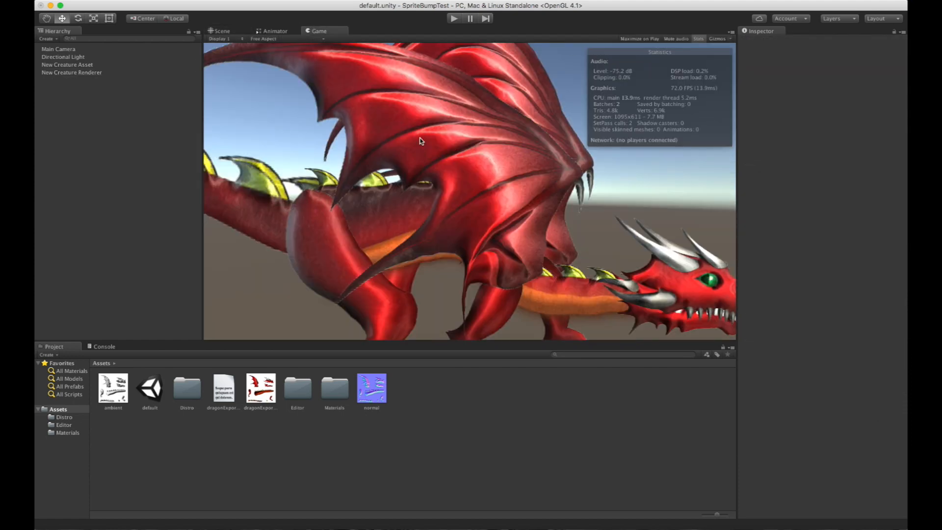